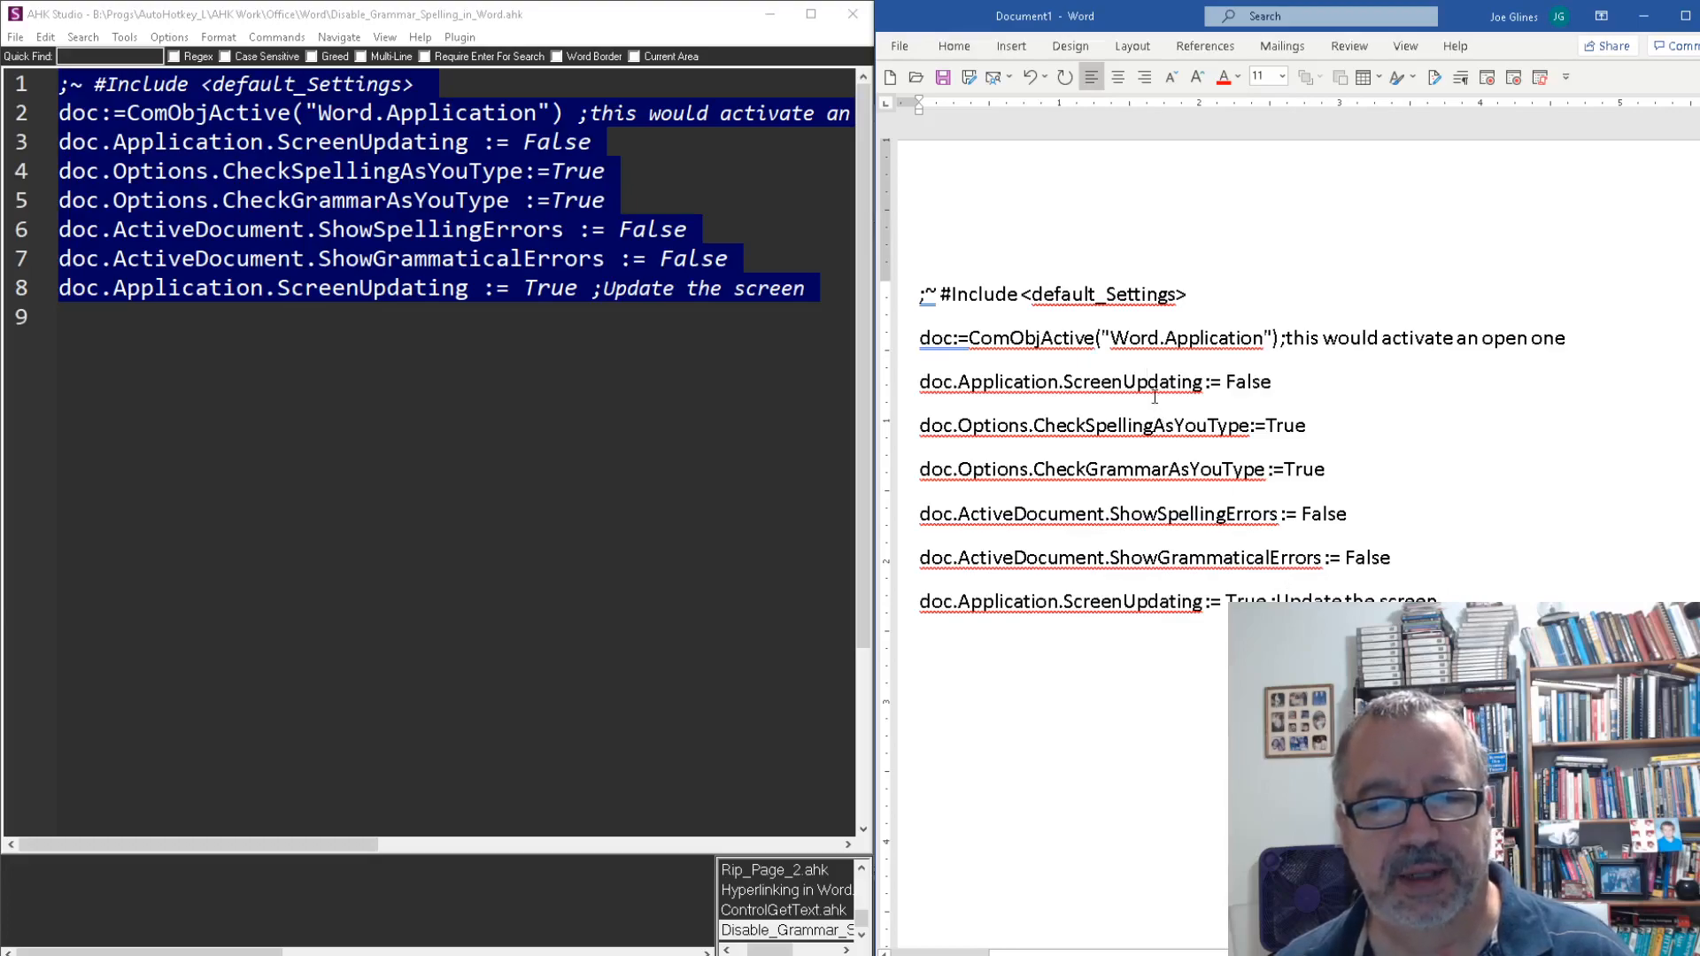
- Inspect an underlined word's spelling suggestions in Word, then go to Word's settings
right_click(1154, 382)
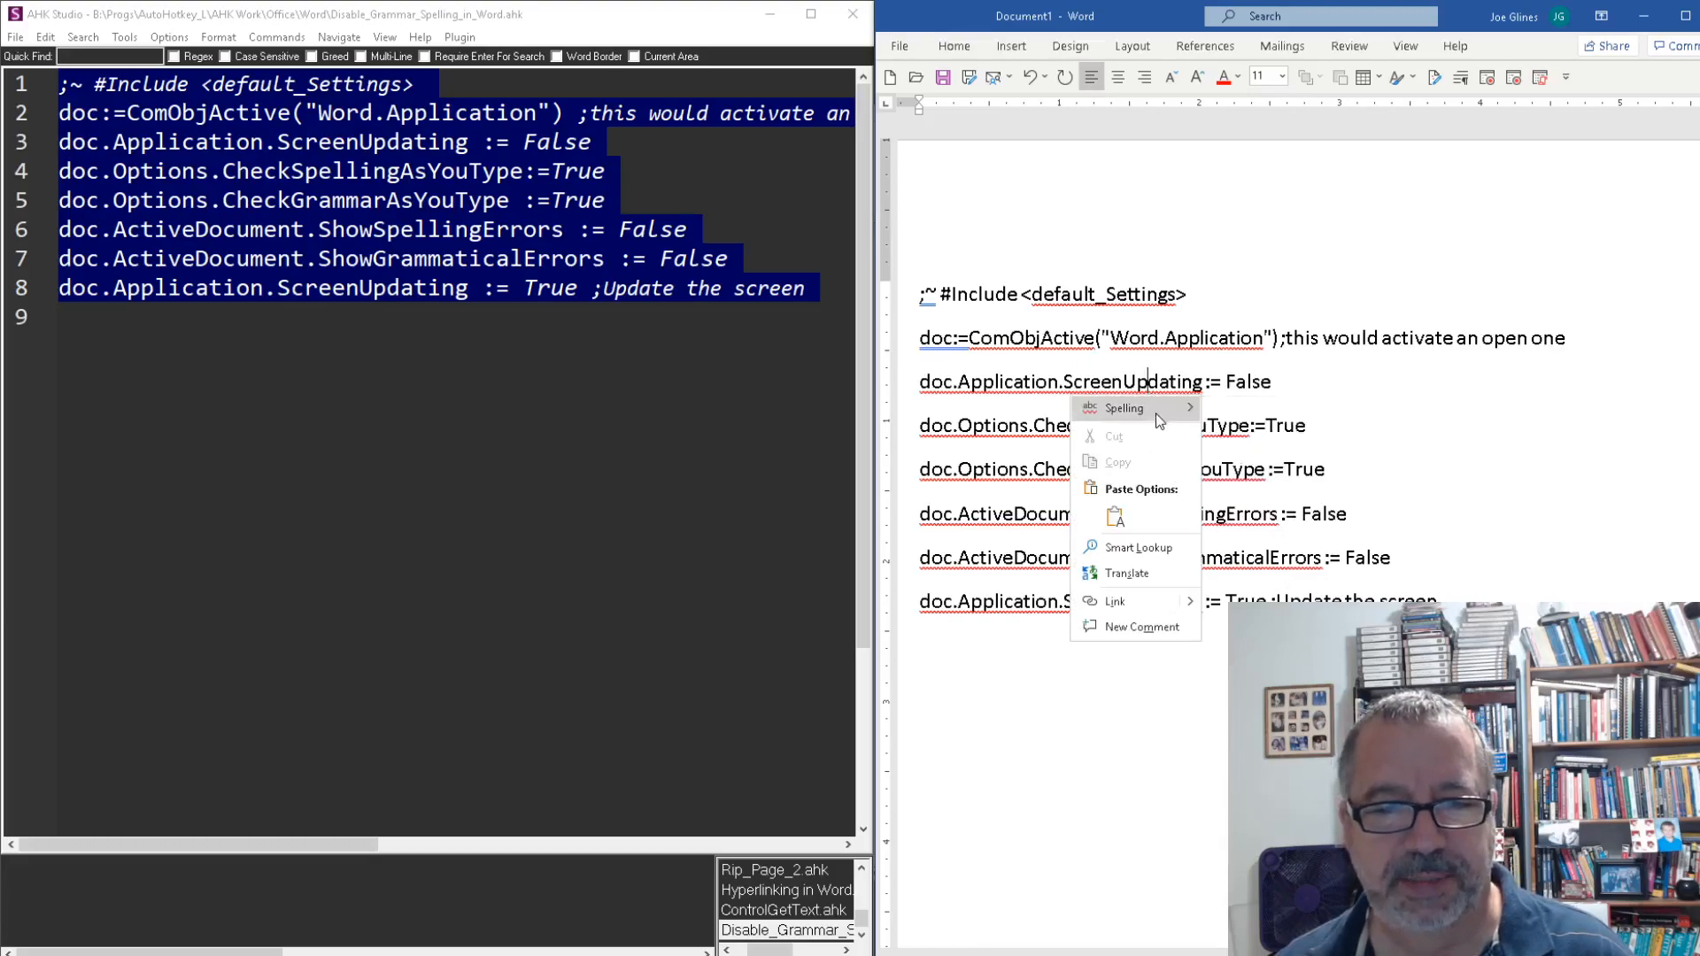
click(1477, 384)
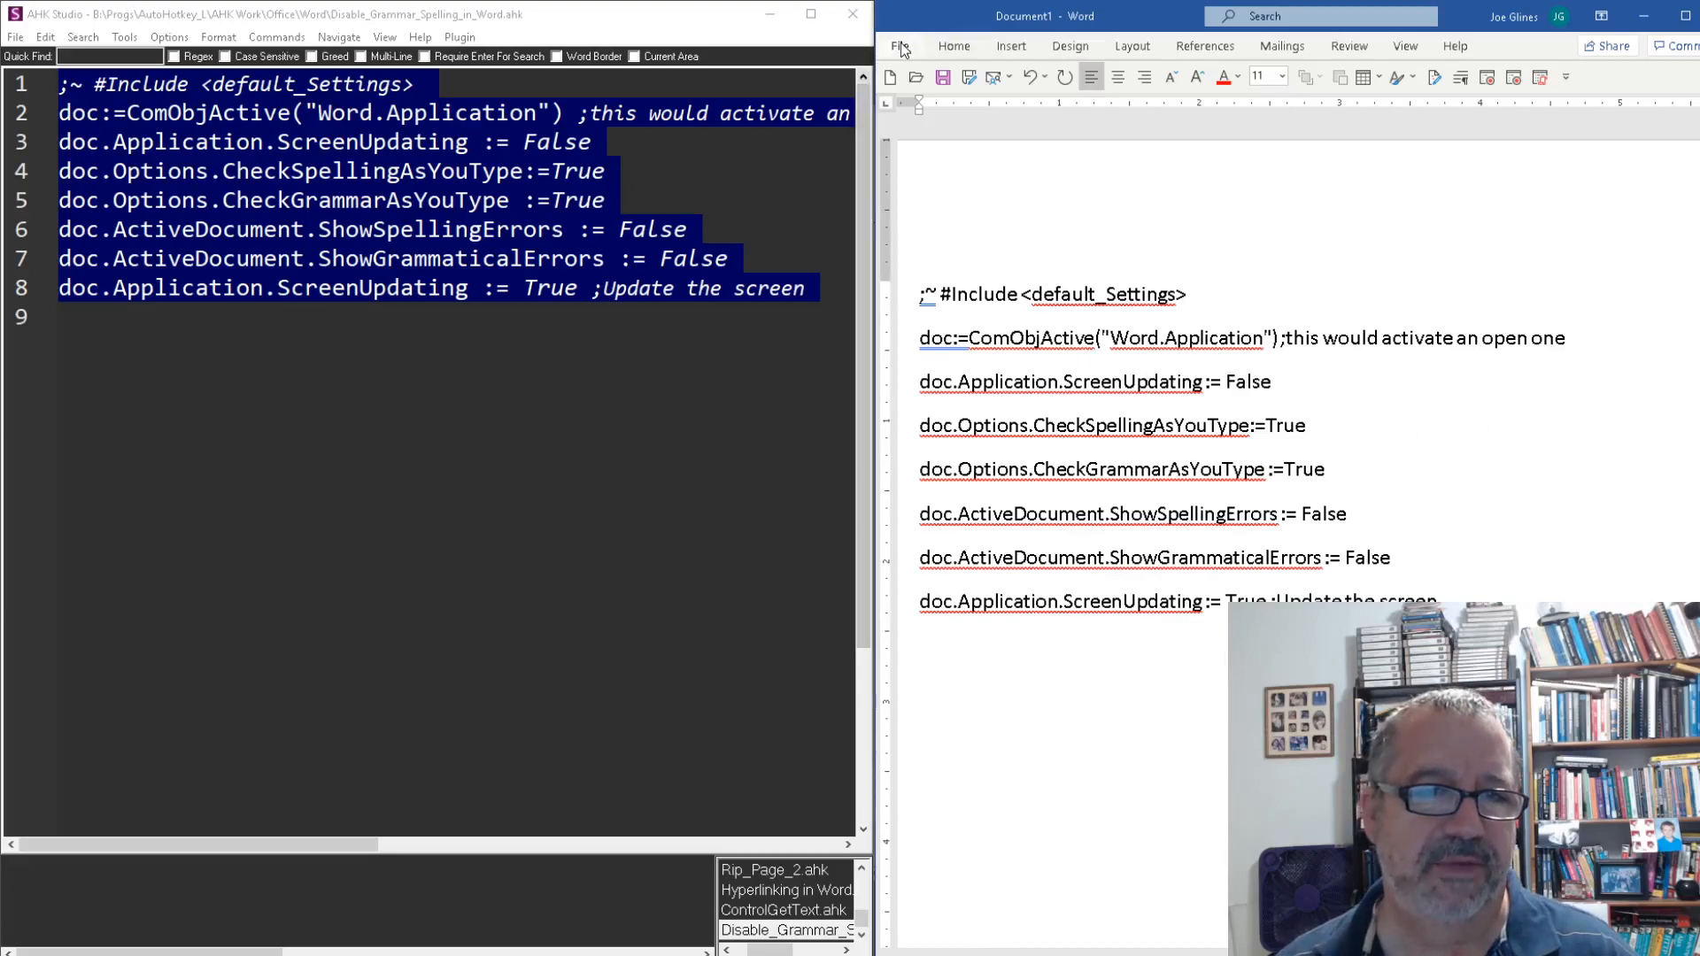
click(899, 46)
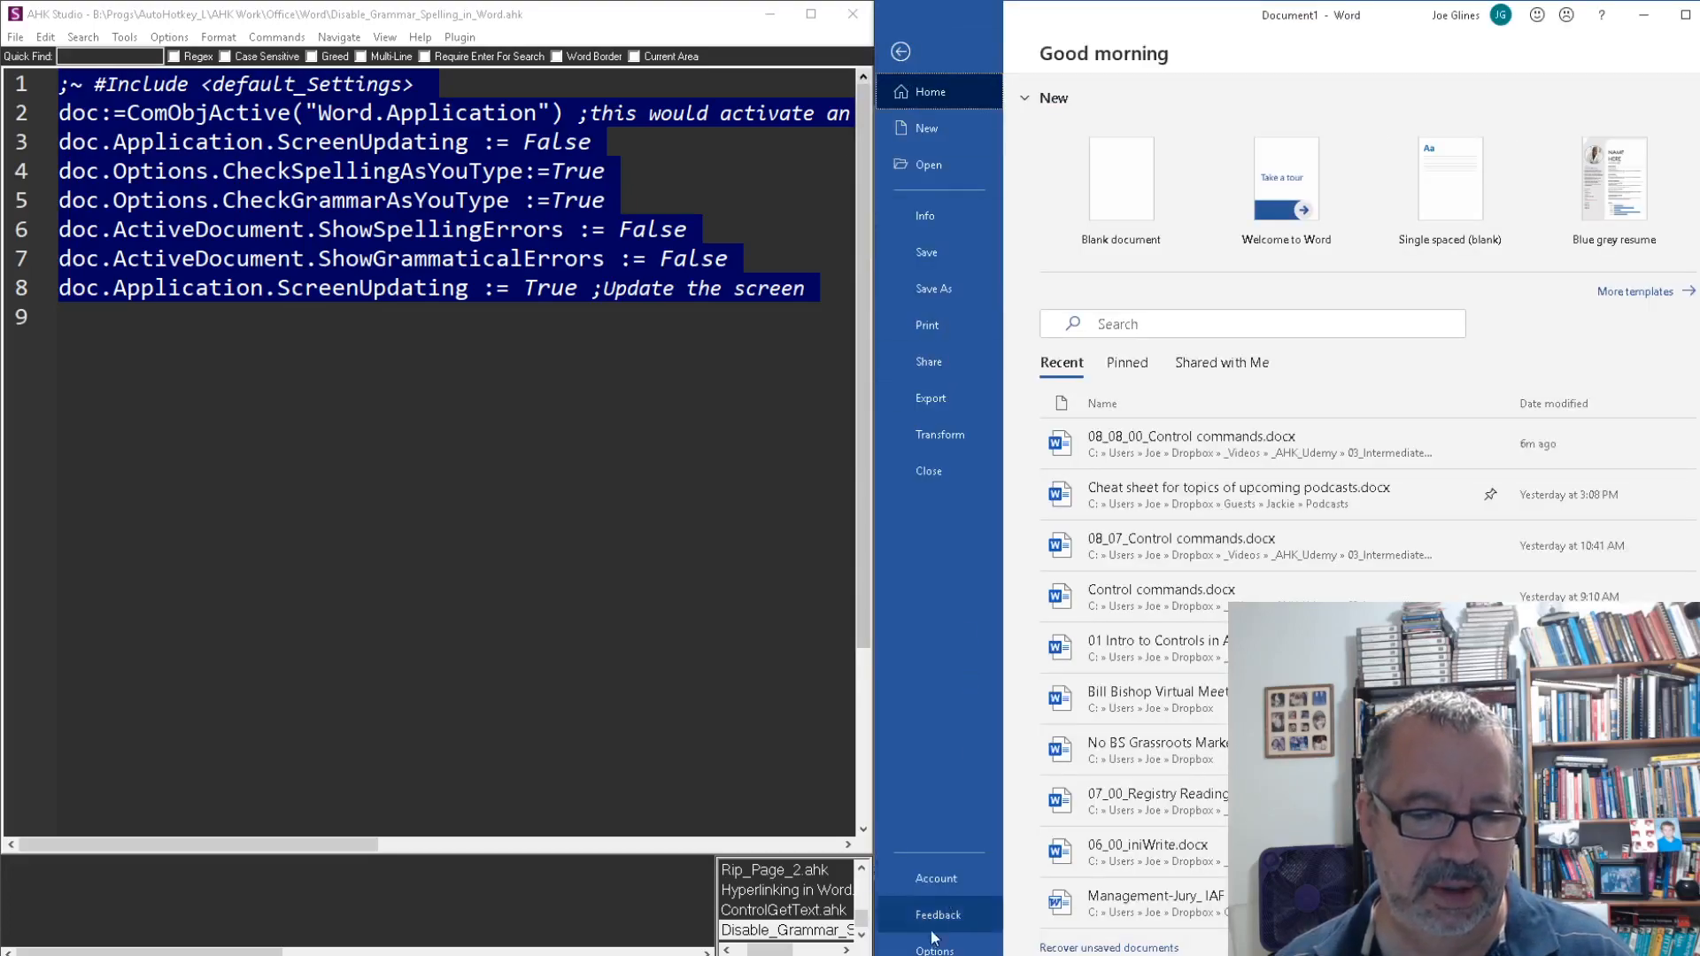
click(933, 949)
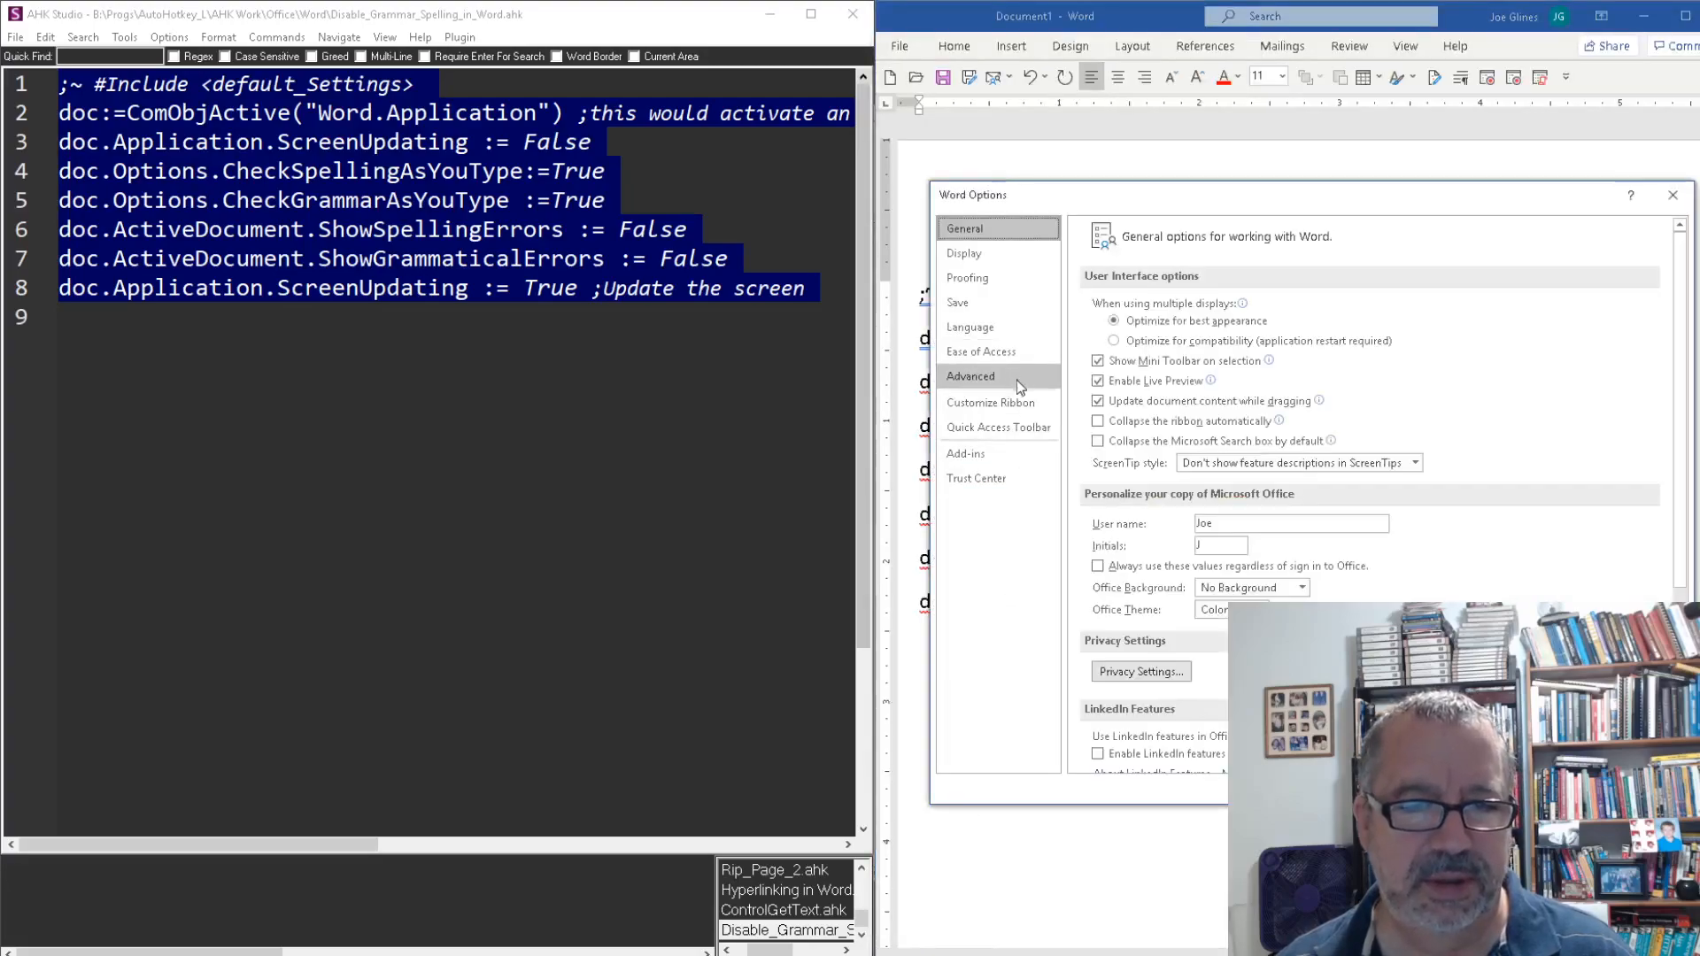
mouse_move(994, 432)
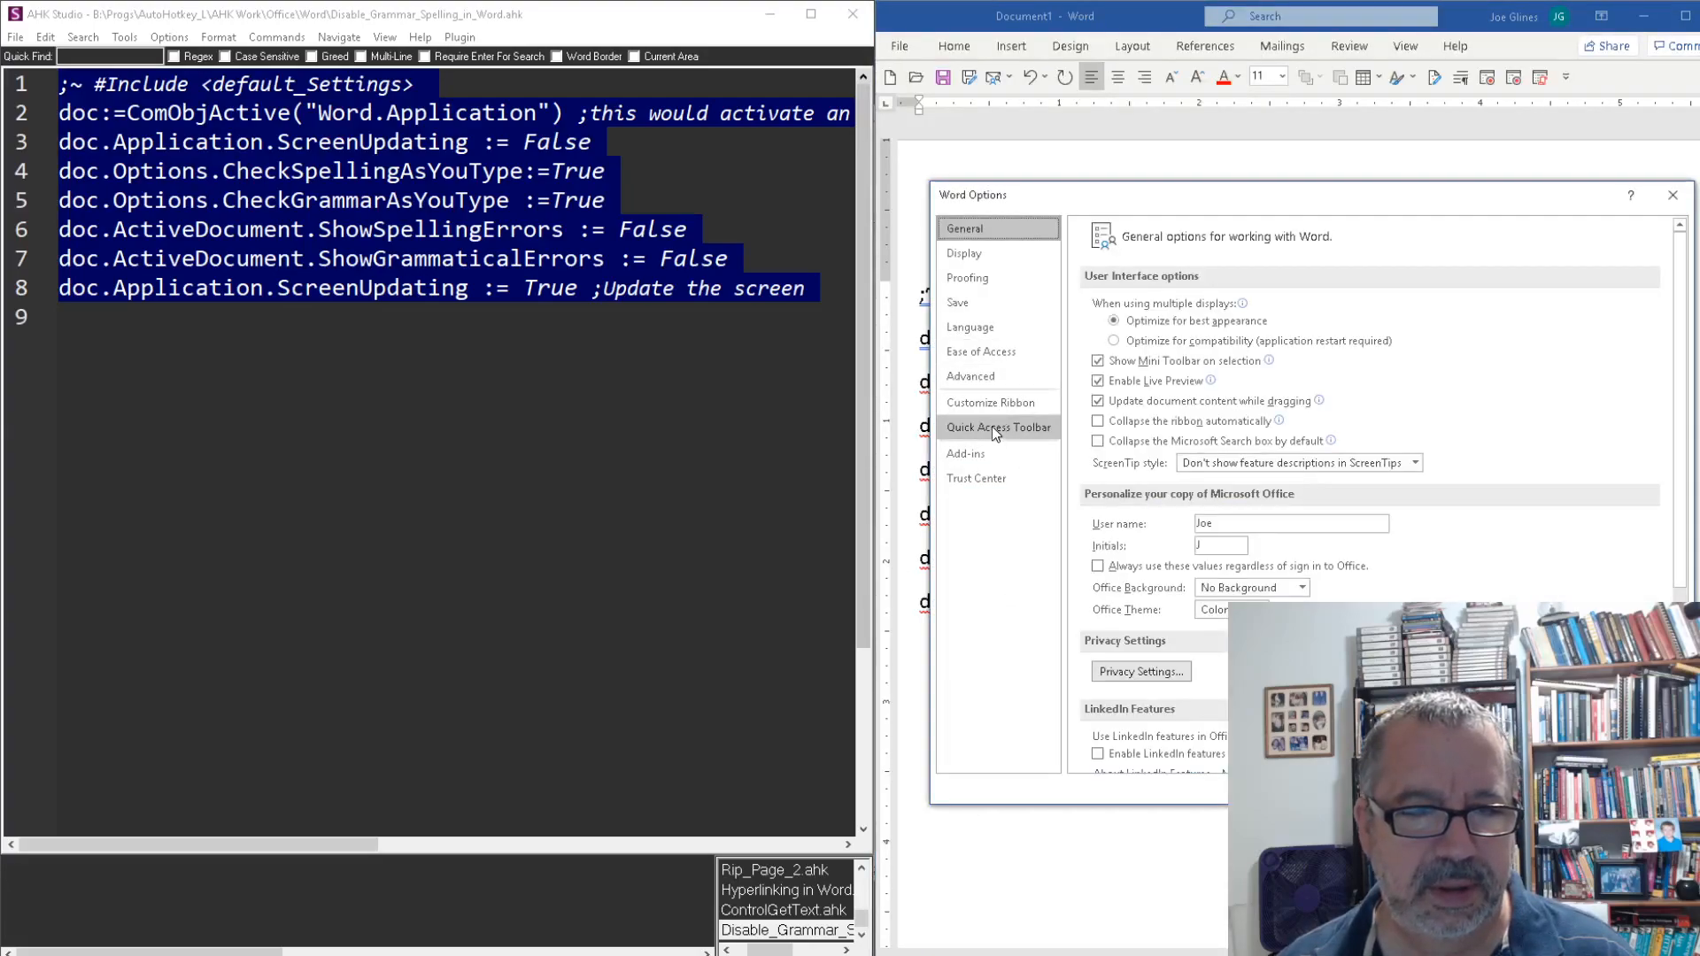
mouse_move(988, 301)
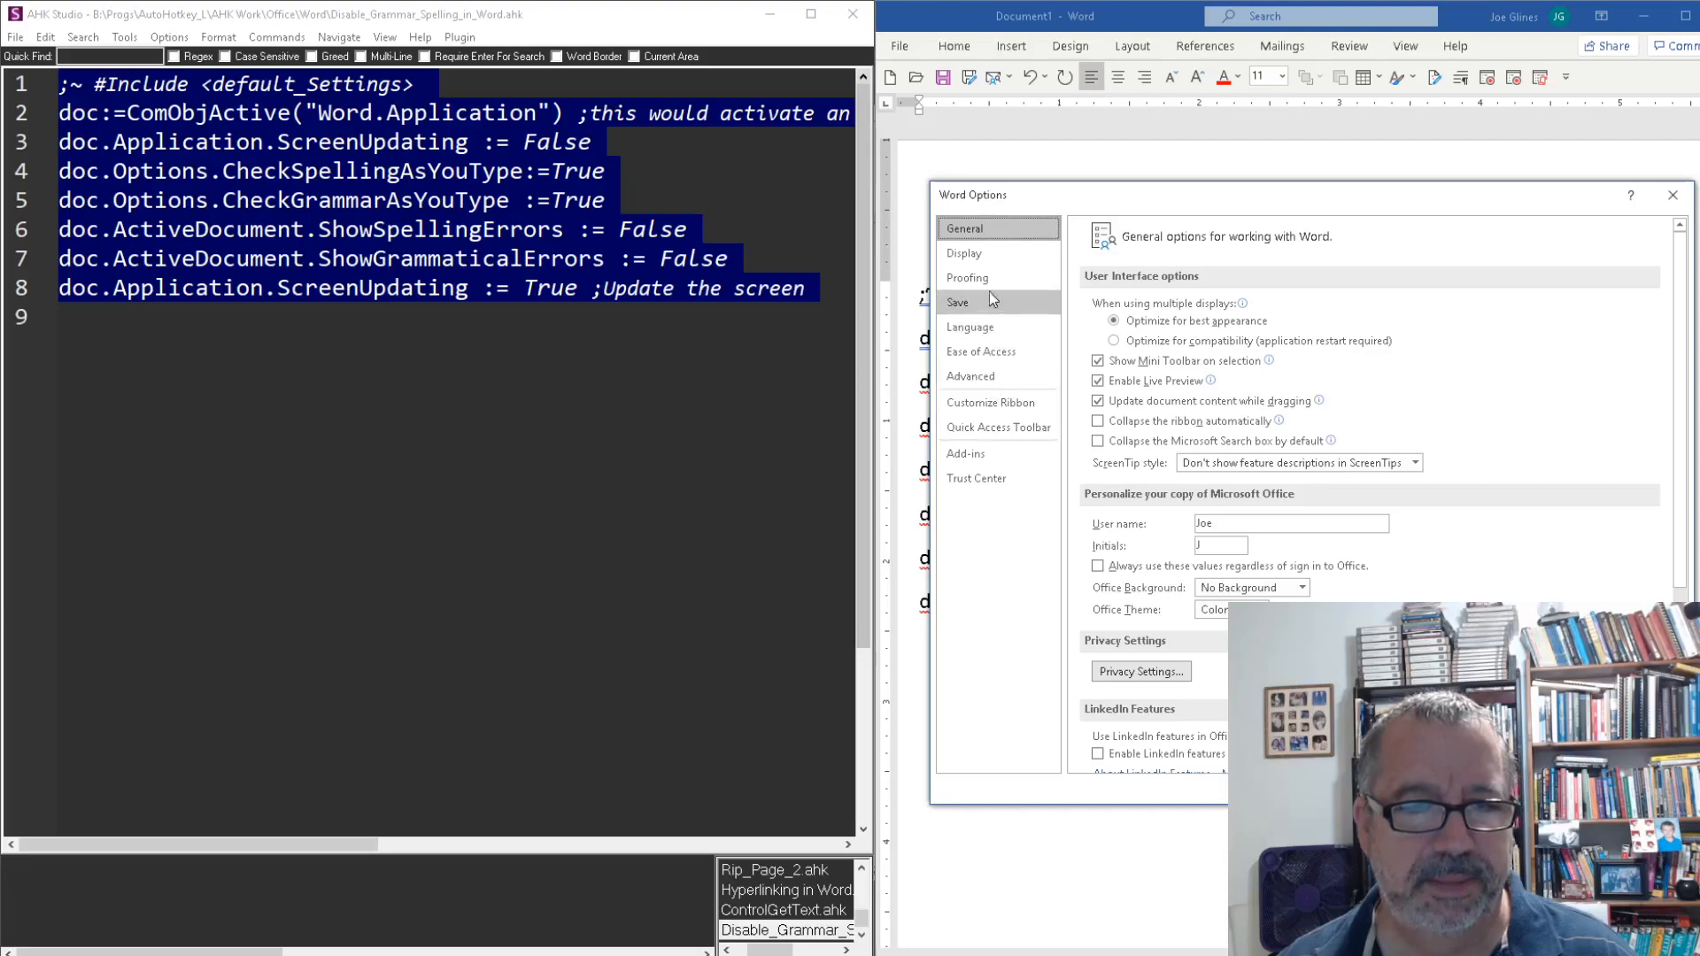
- Review the proofing settings, toggling the spelling and grammar check options
click(967, 278)
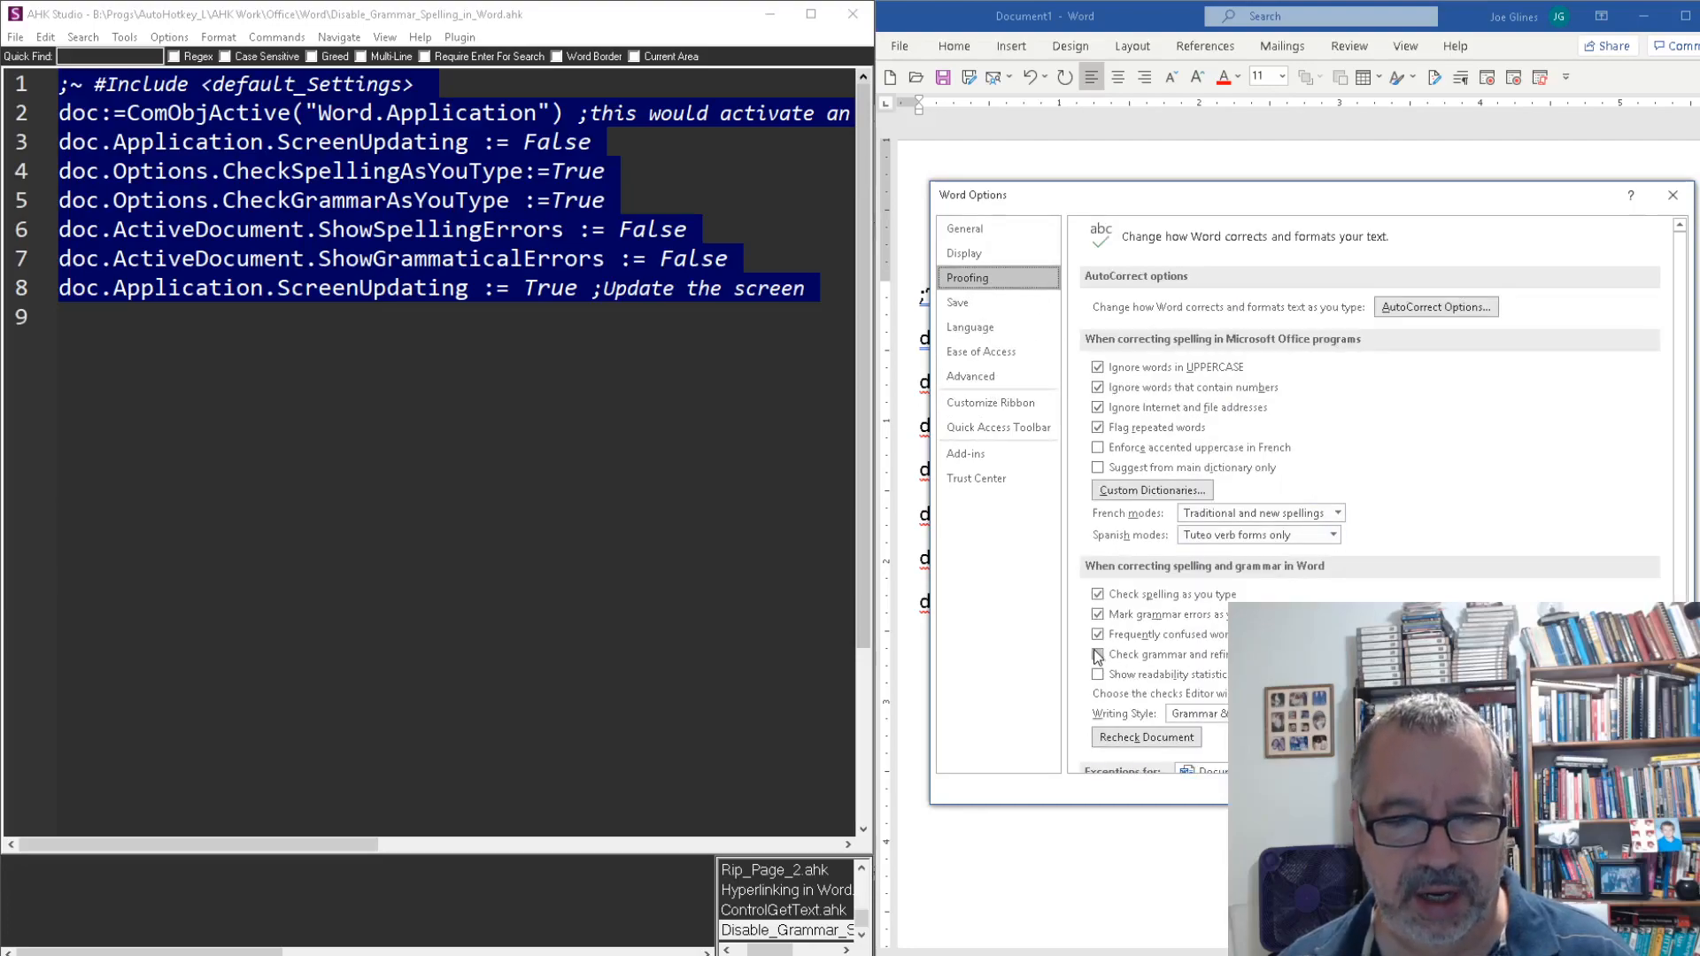
click(1098, 653)
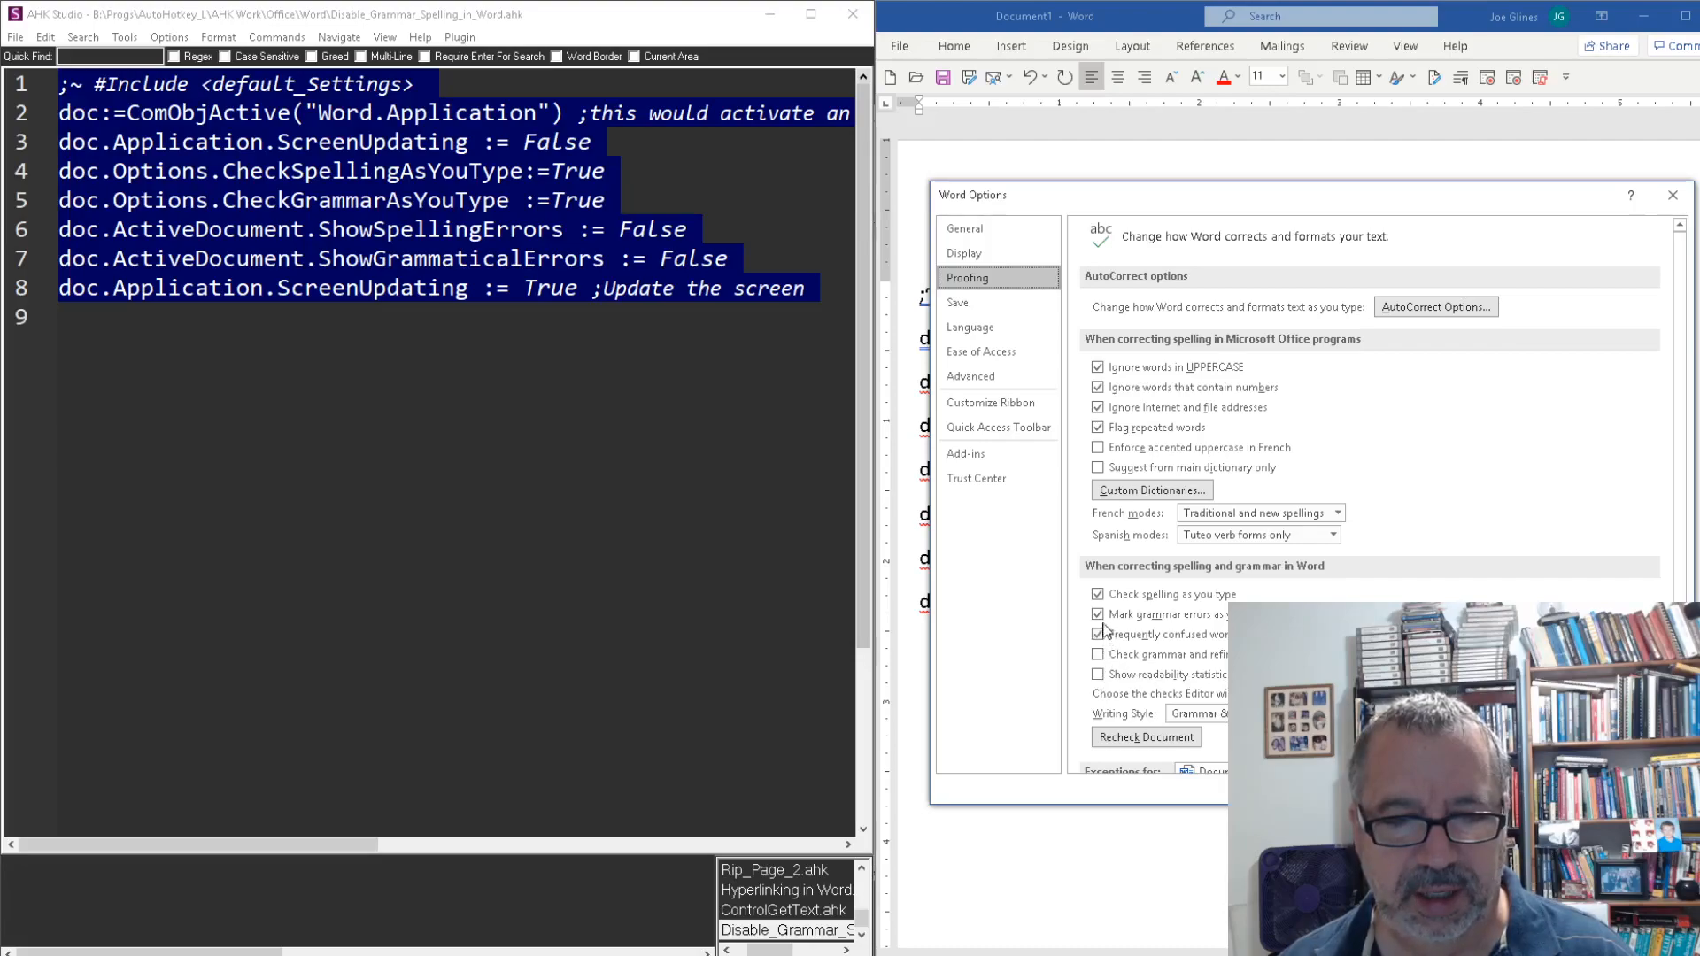
click(1098, 634)
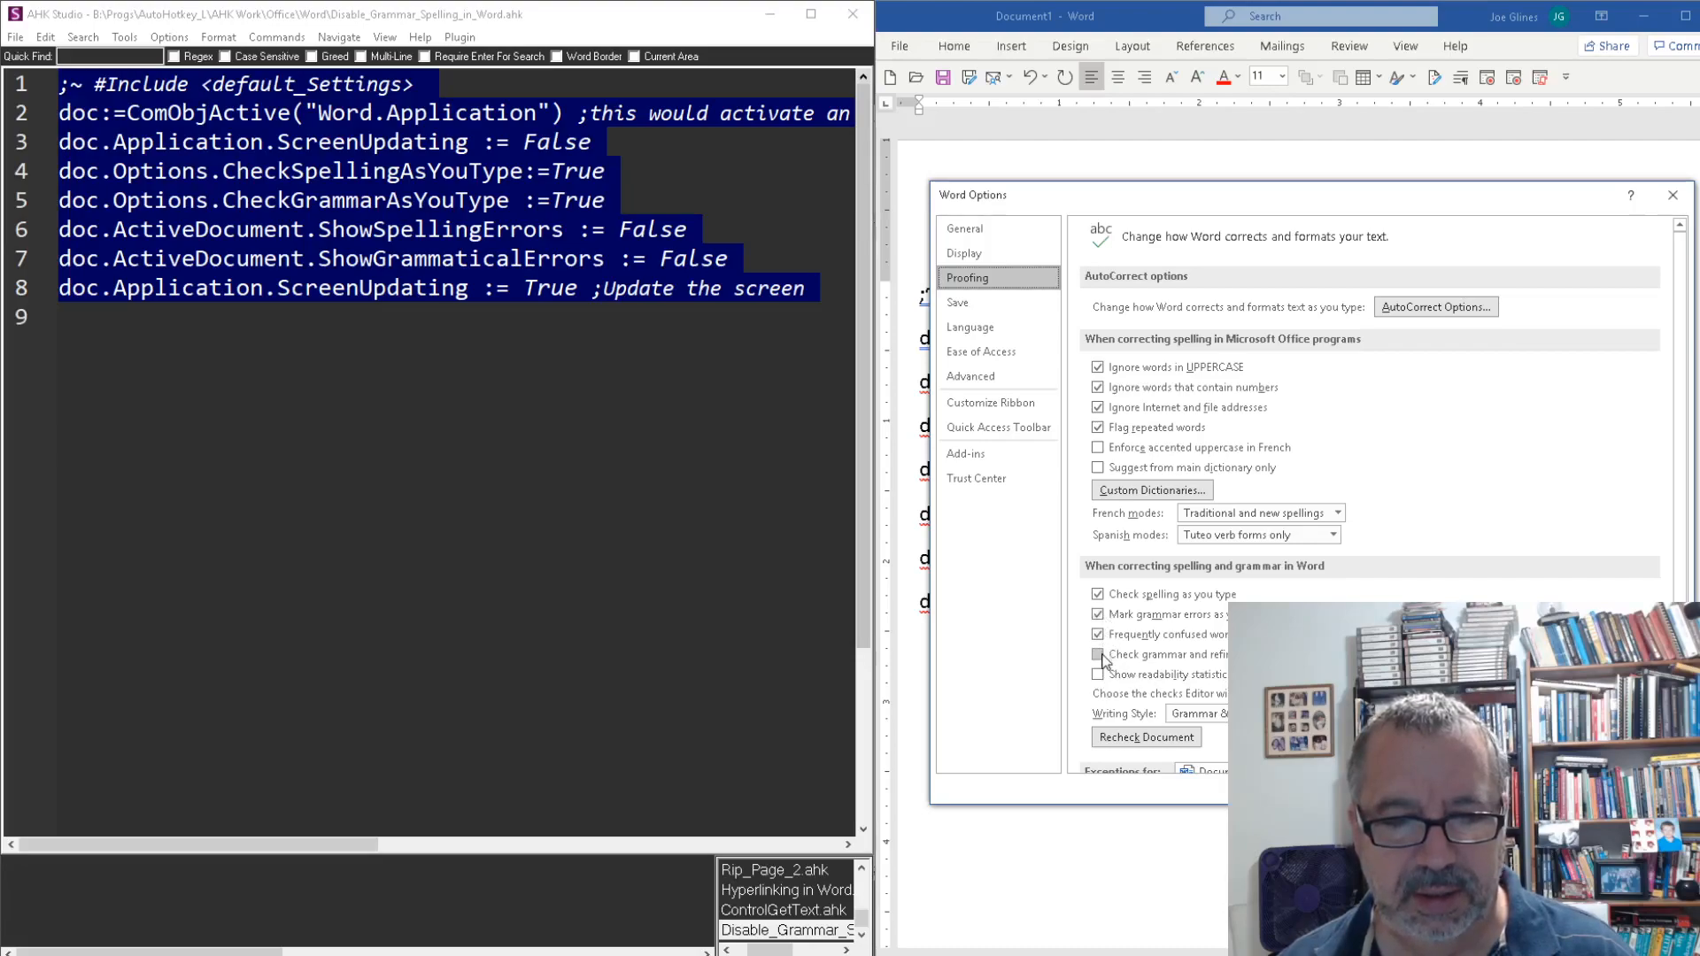
click(1097, 653)
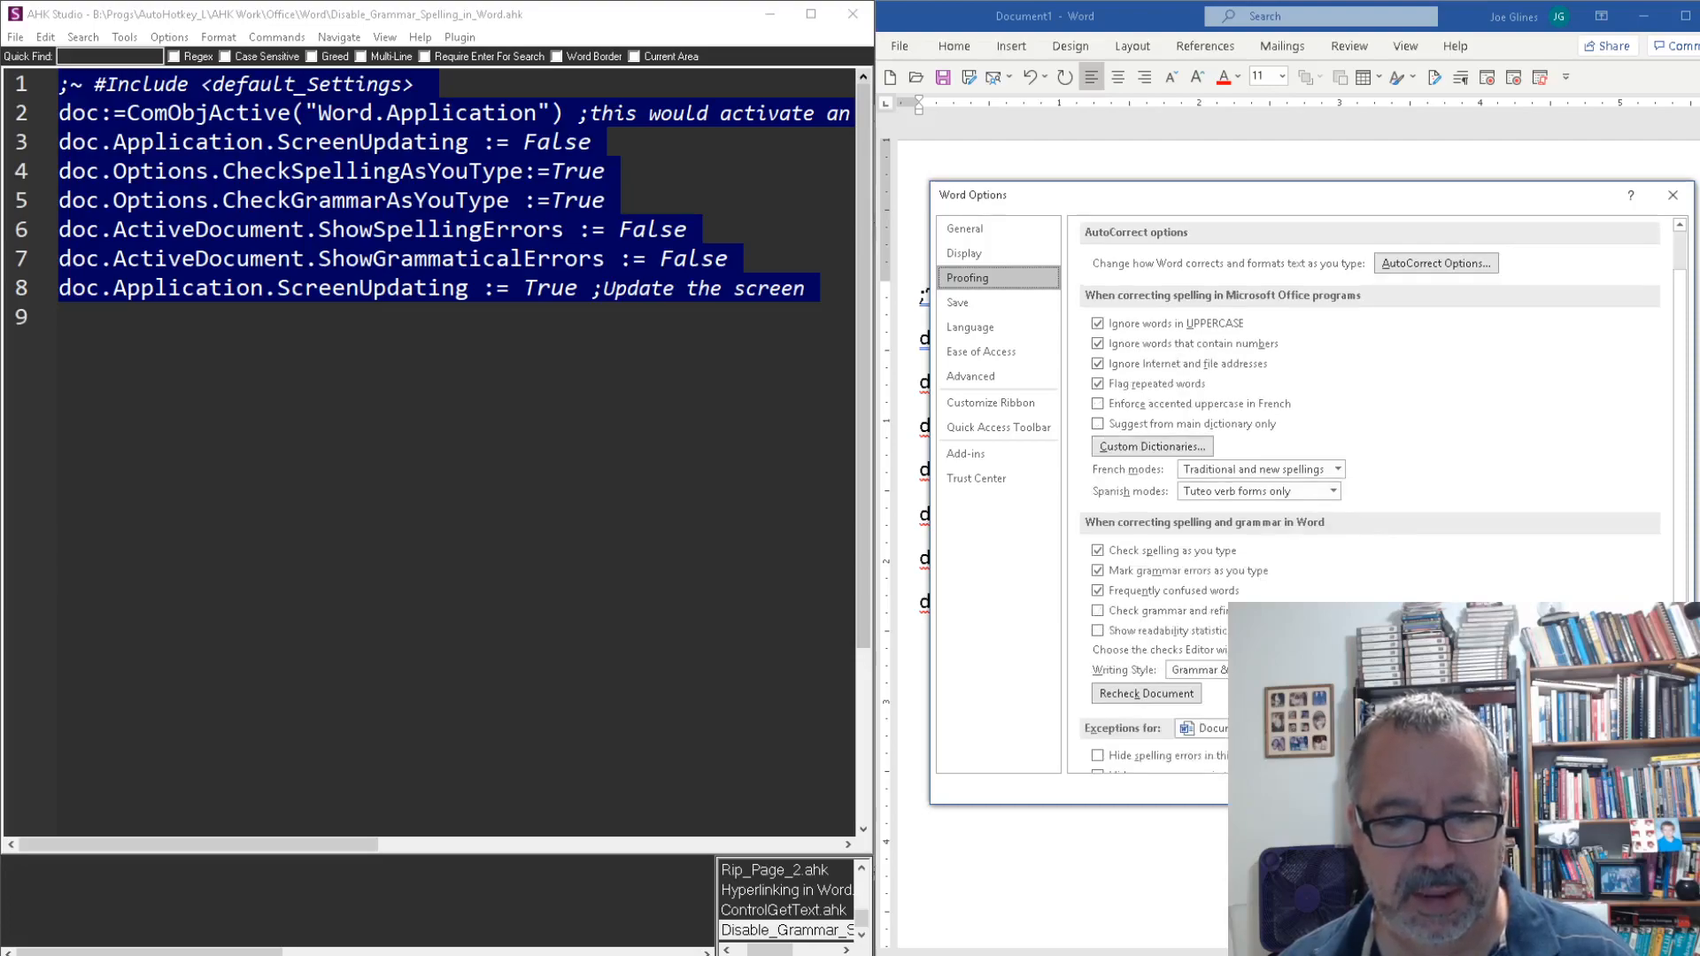
scroll(up, 3)
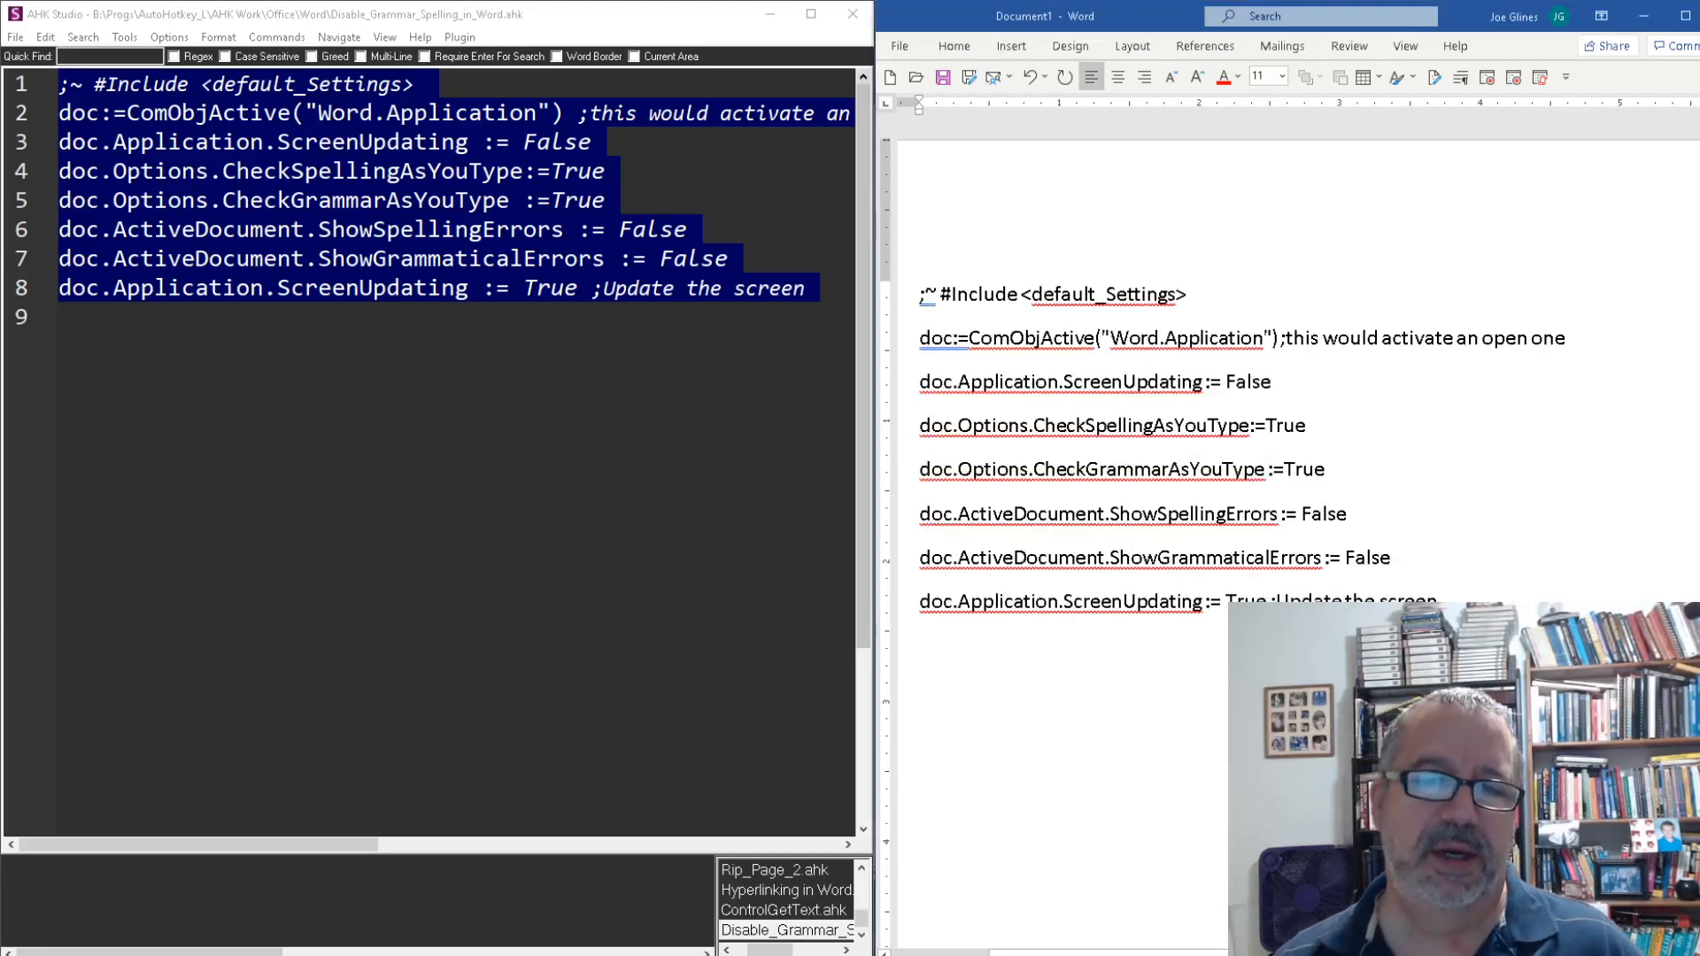
- Run the script from AHK Studio and return to Word to confirm the squiggles are gone
click(659, 581)
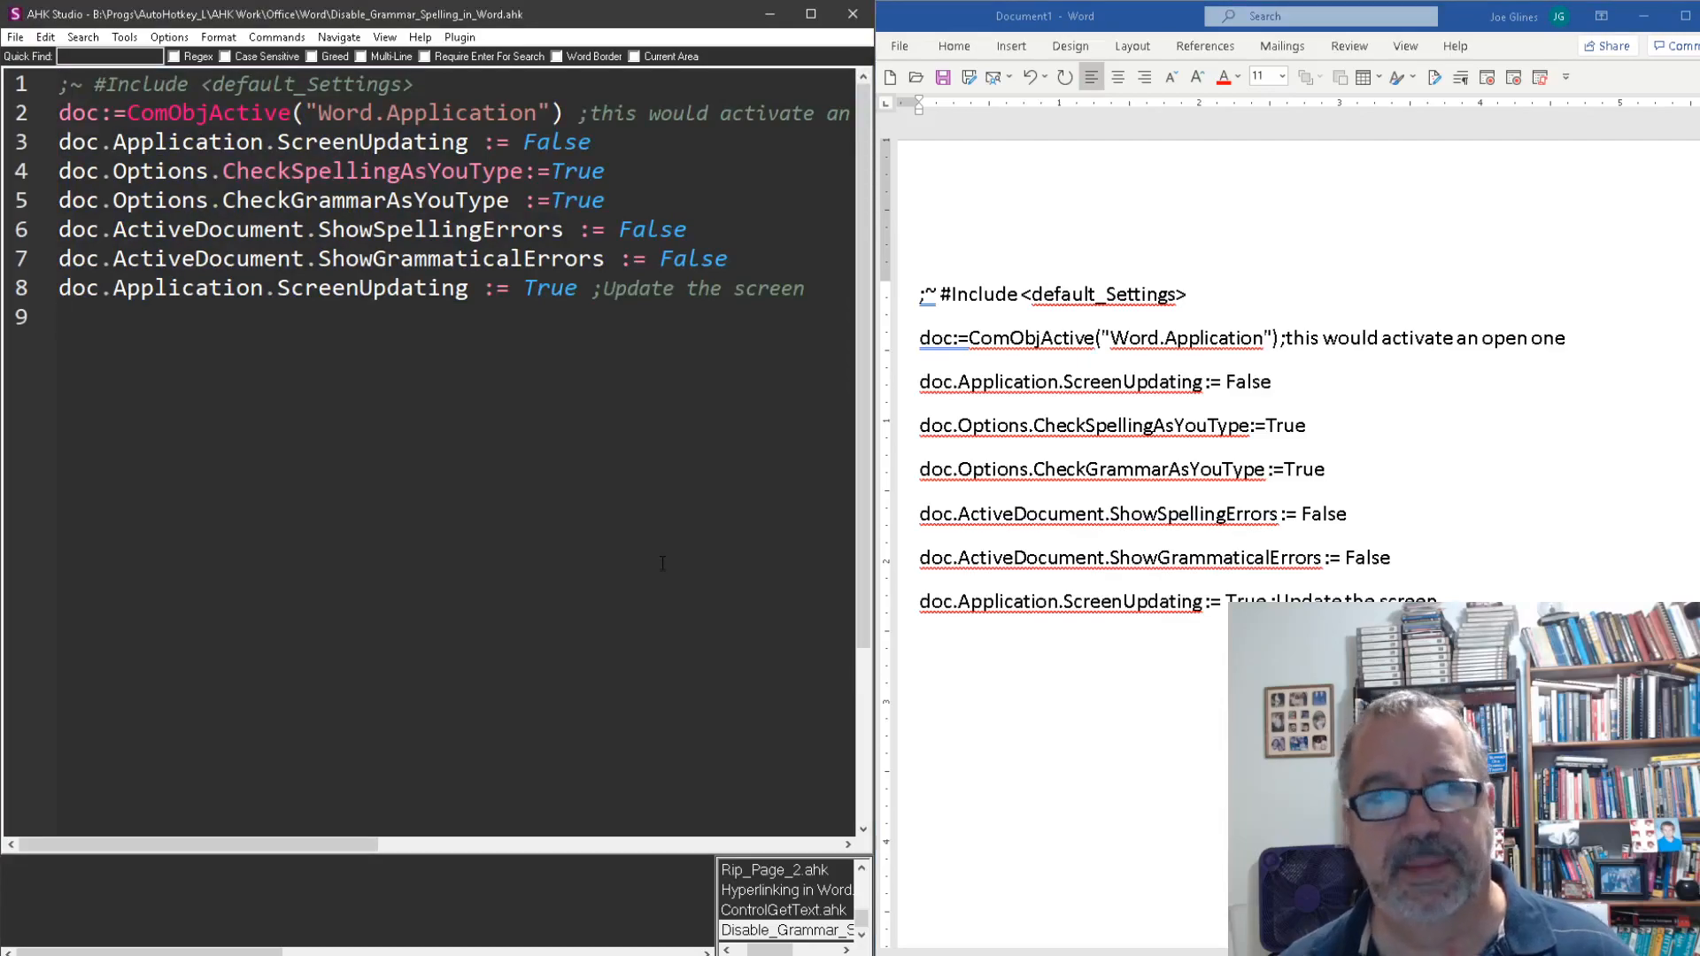
click(62, 315)
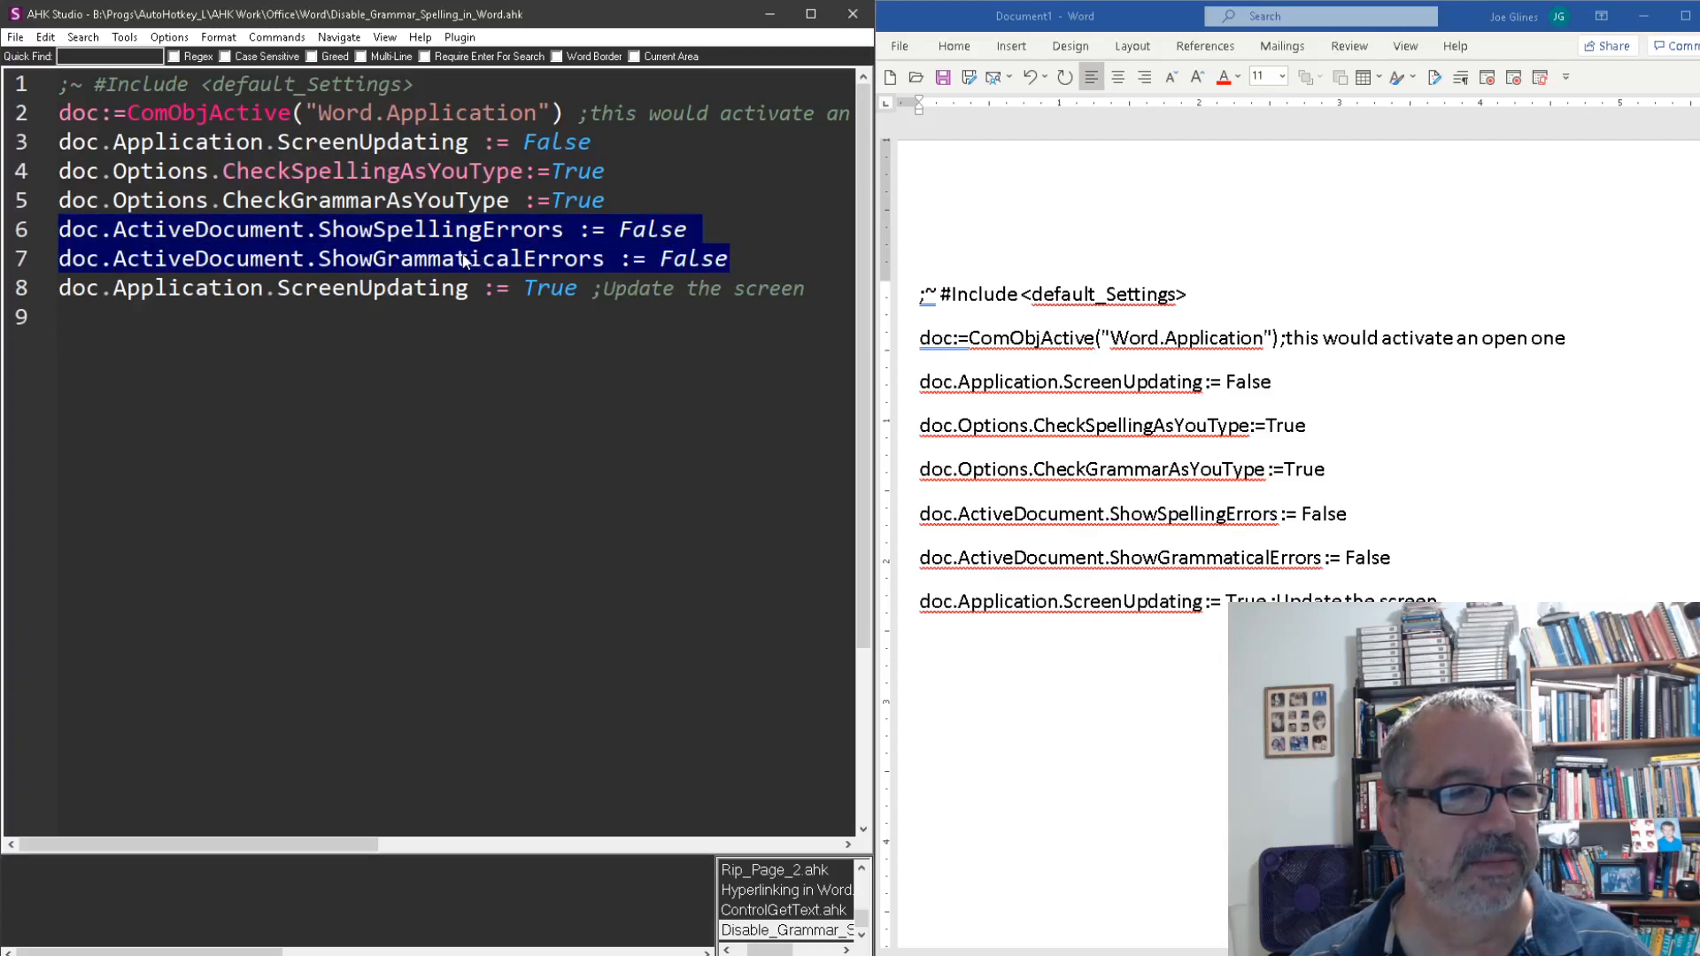
mouse_move(543, 276)
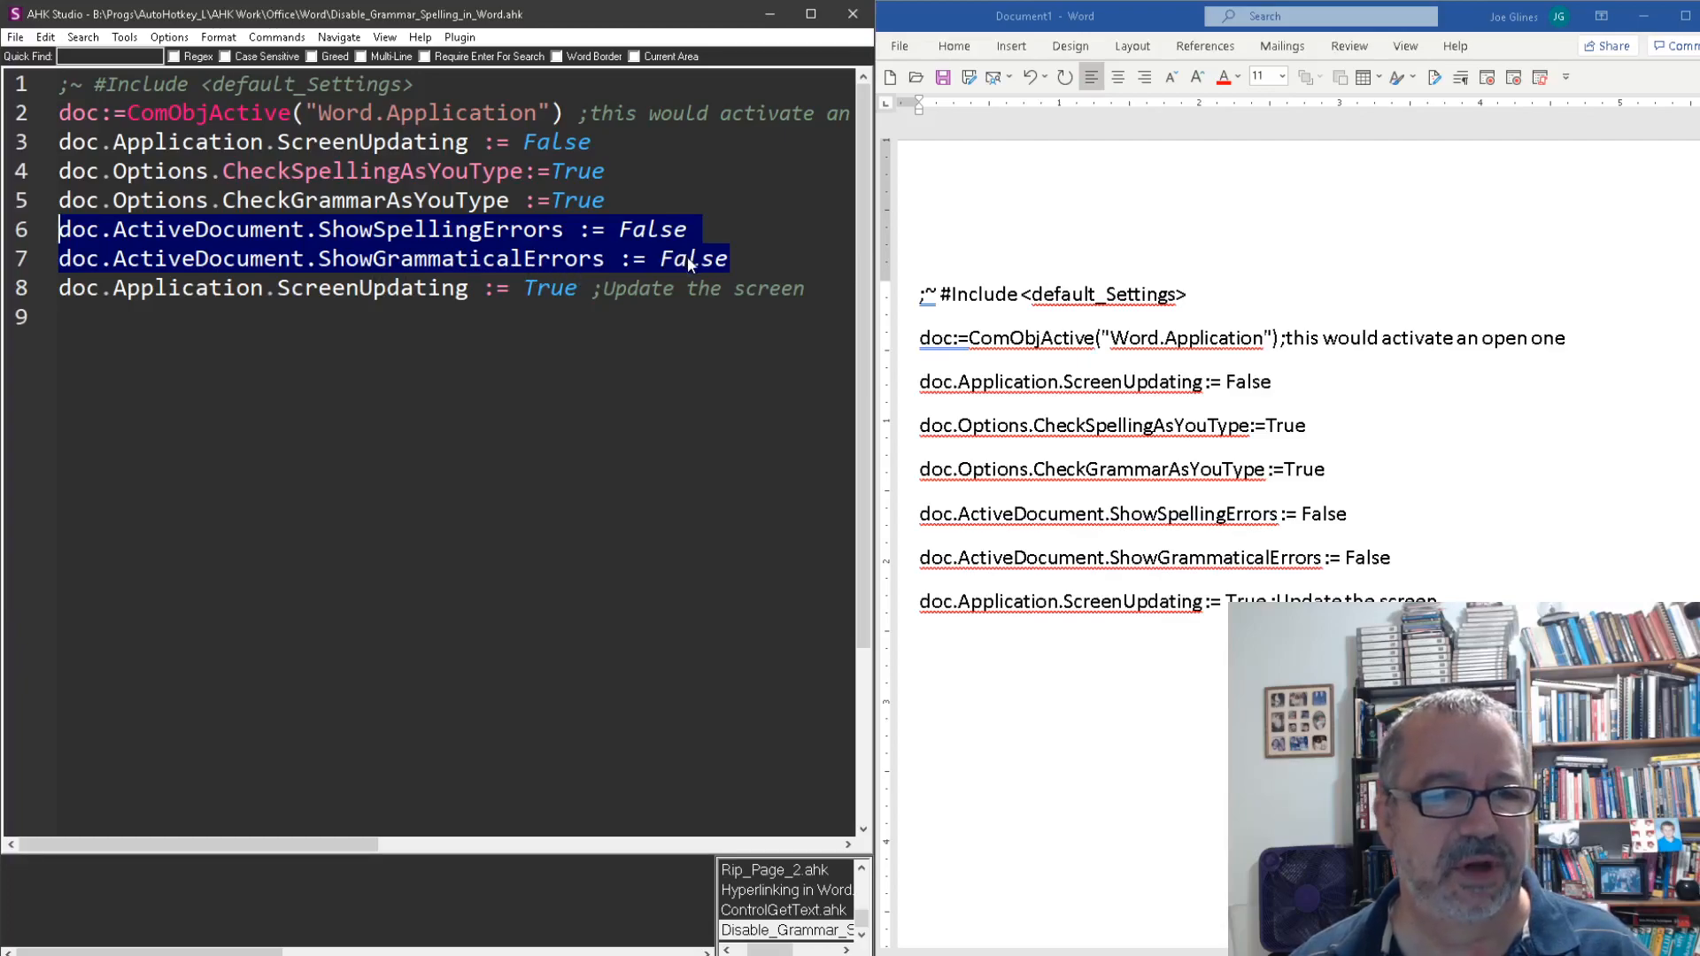
mouse_move(692, 269)
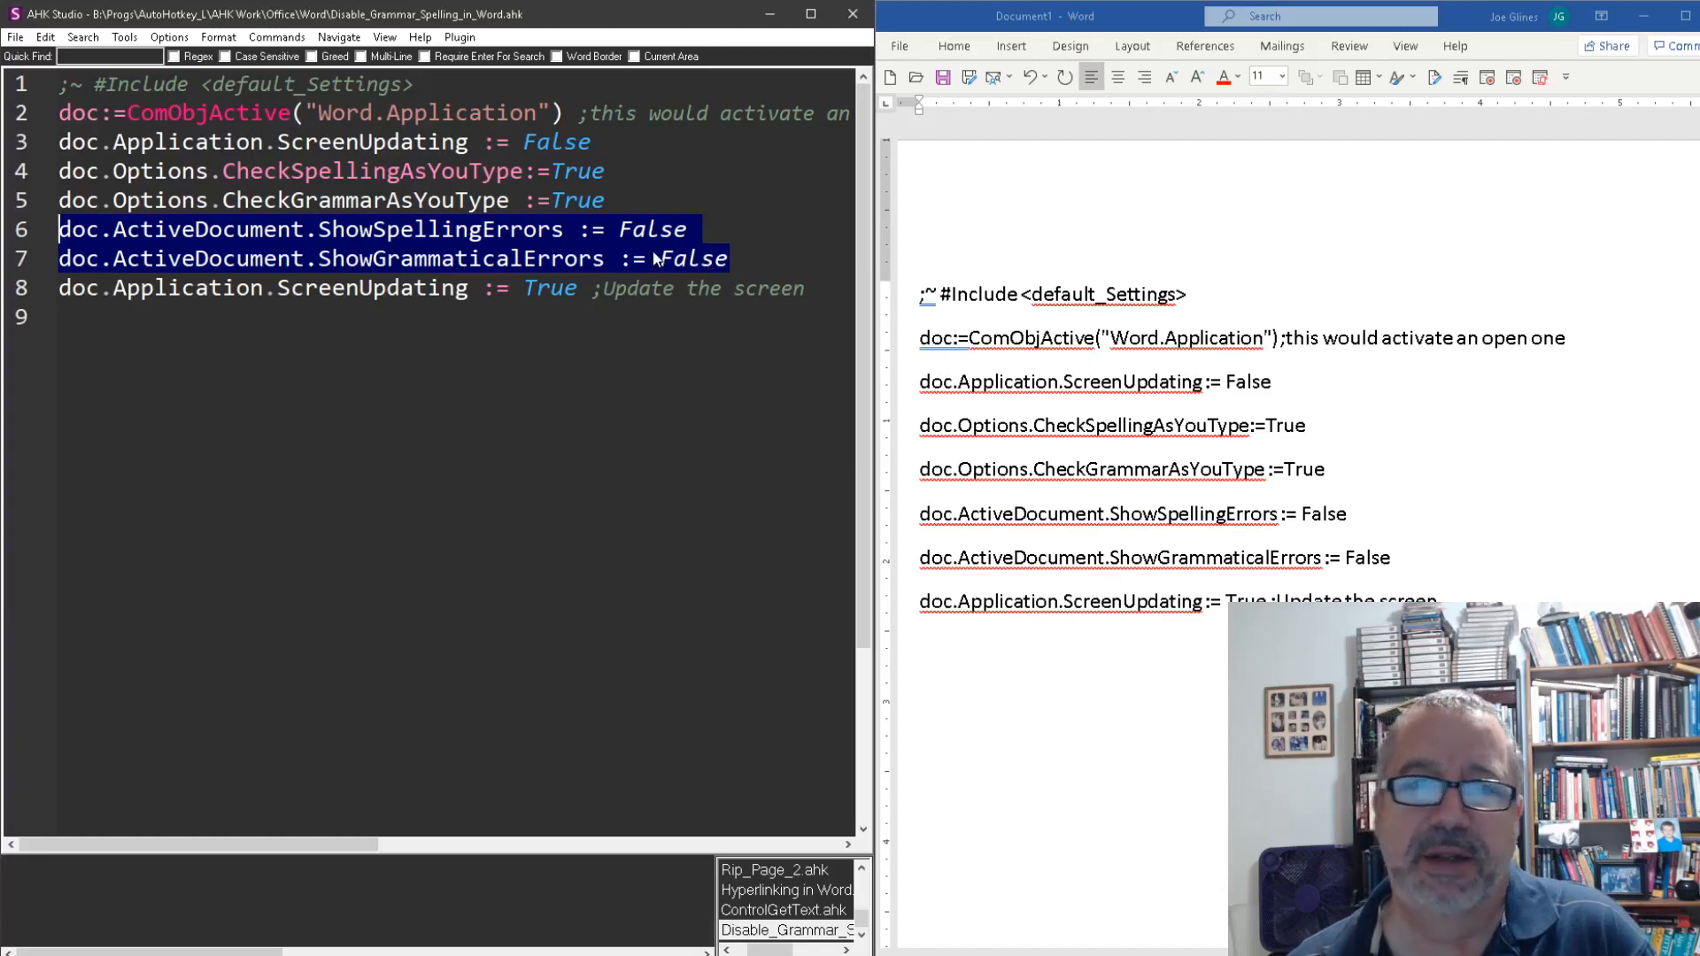
click(306, 313)
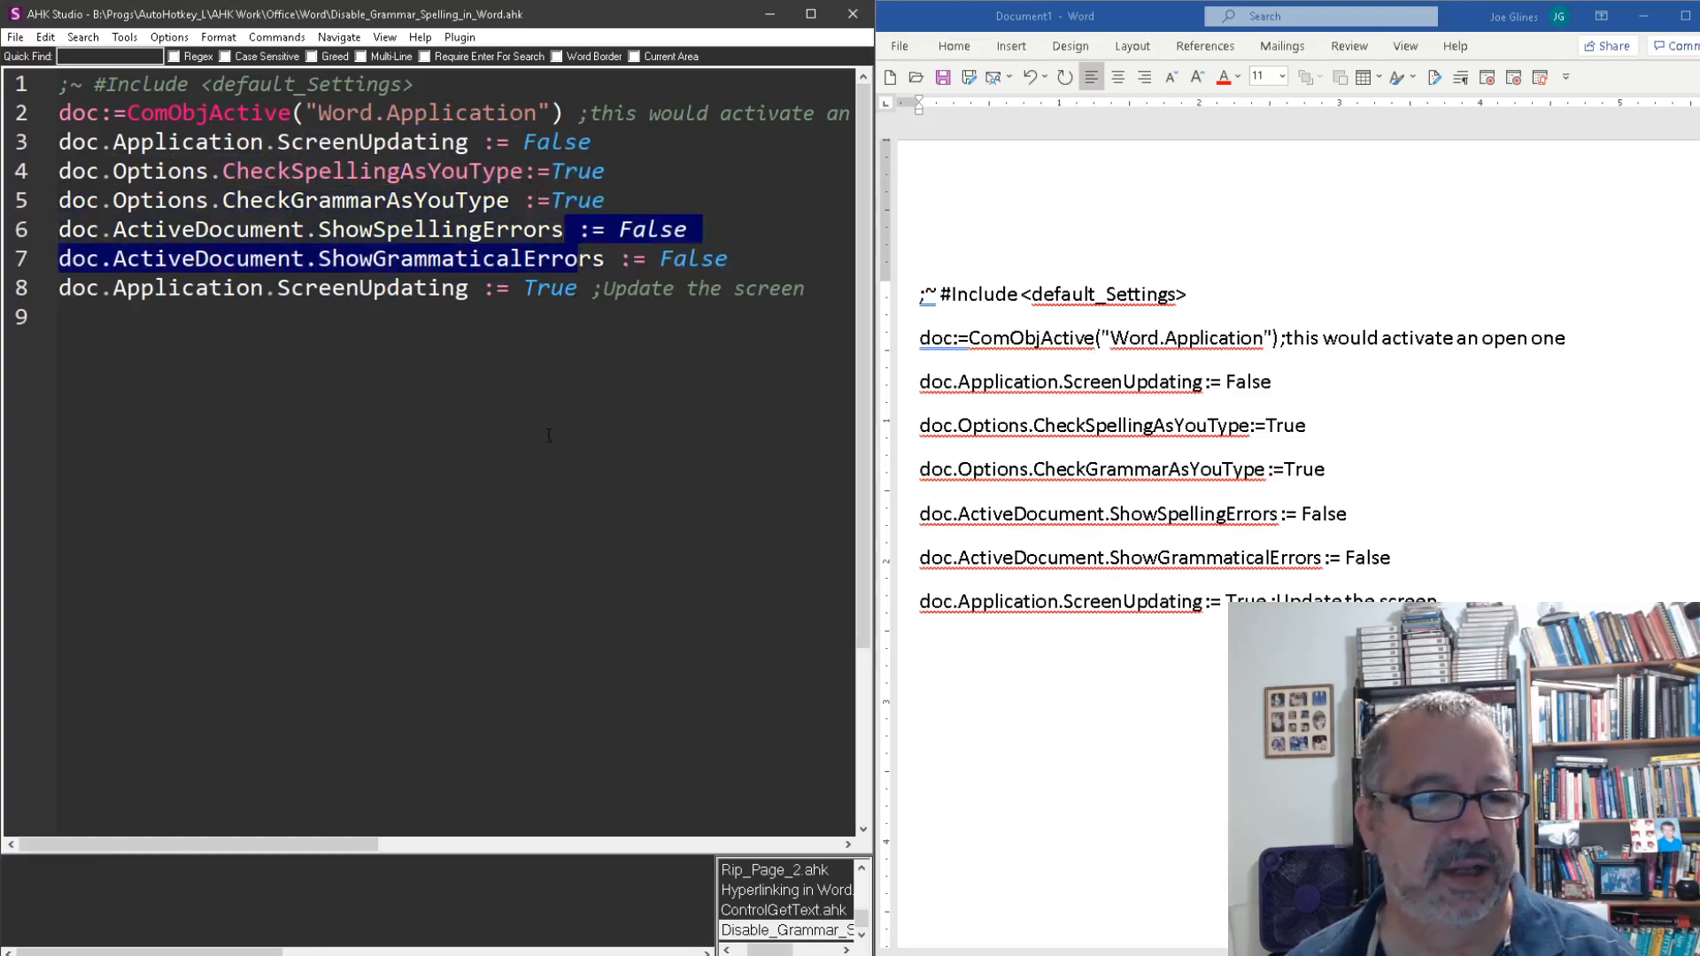
click(65, 316)
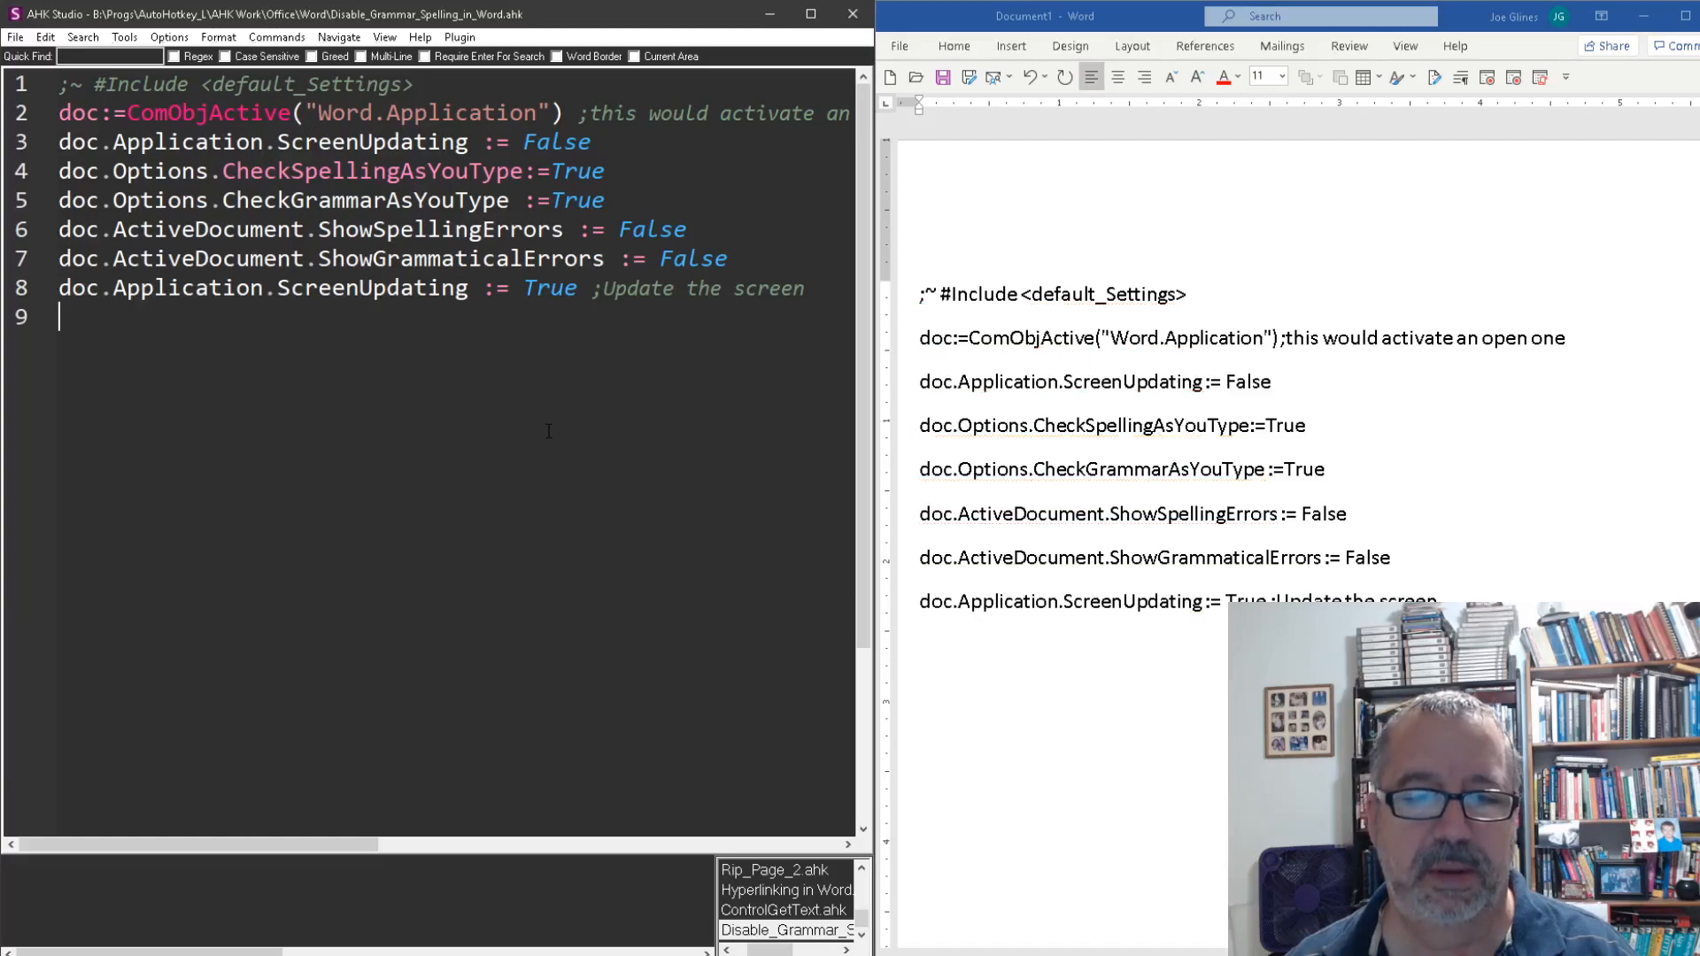
mouse_move(1412, 562)
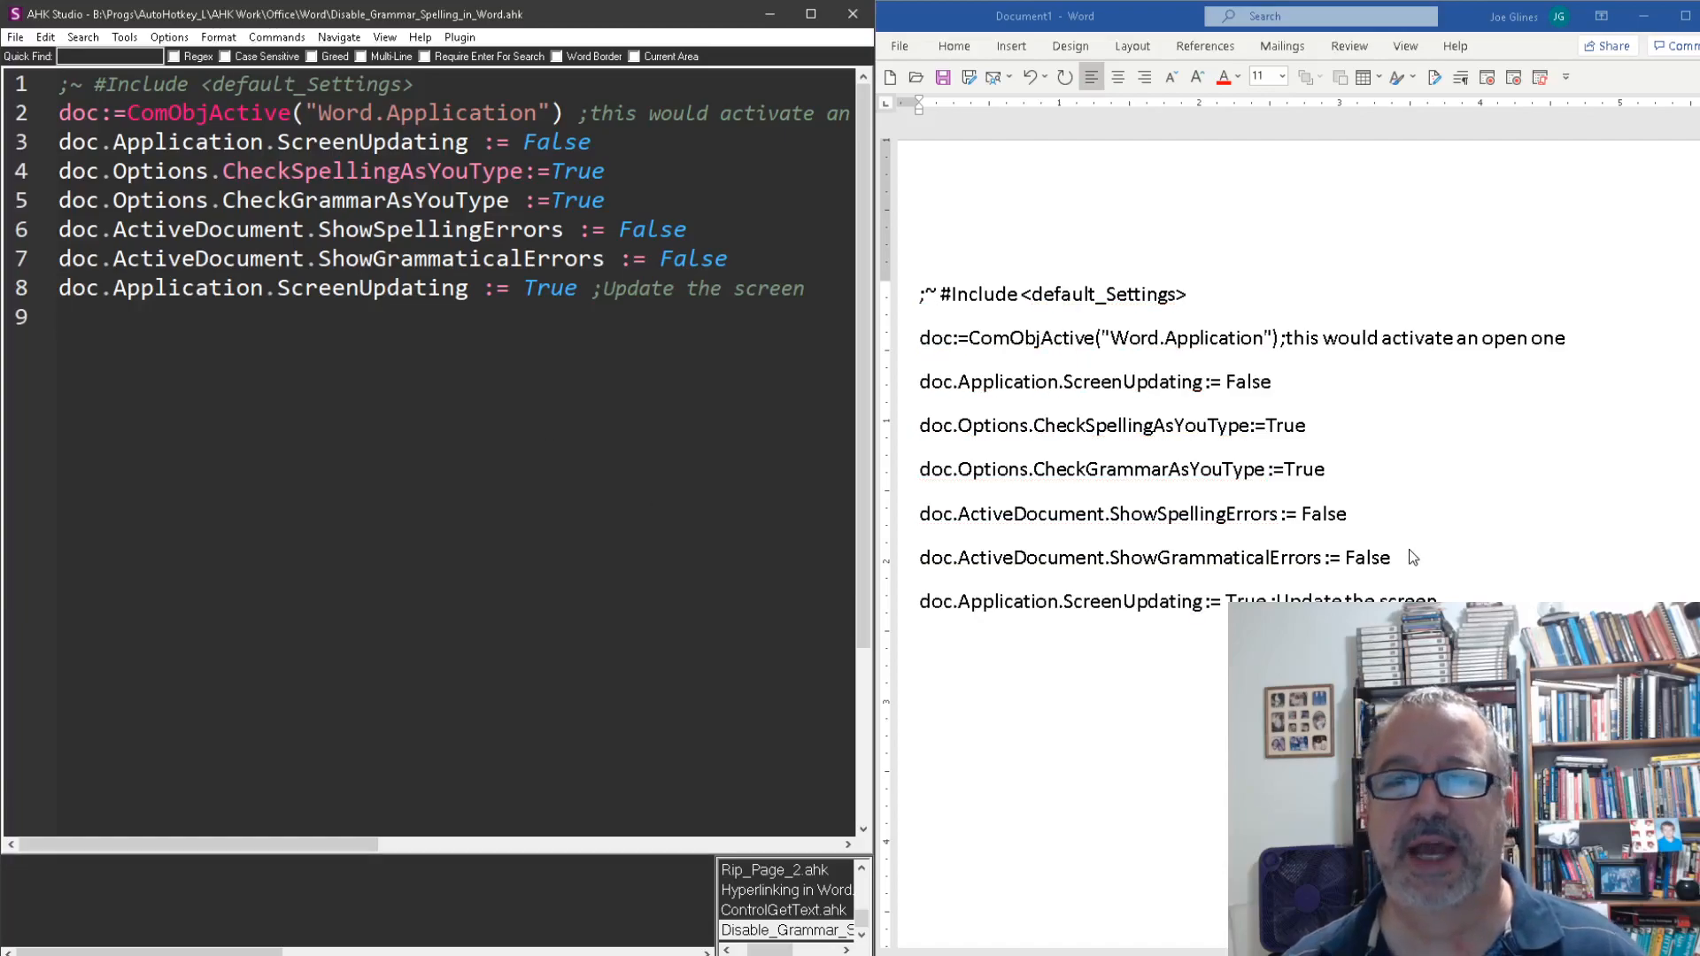
mouse_move(1408, 542)
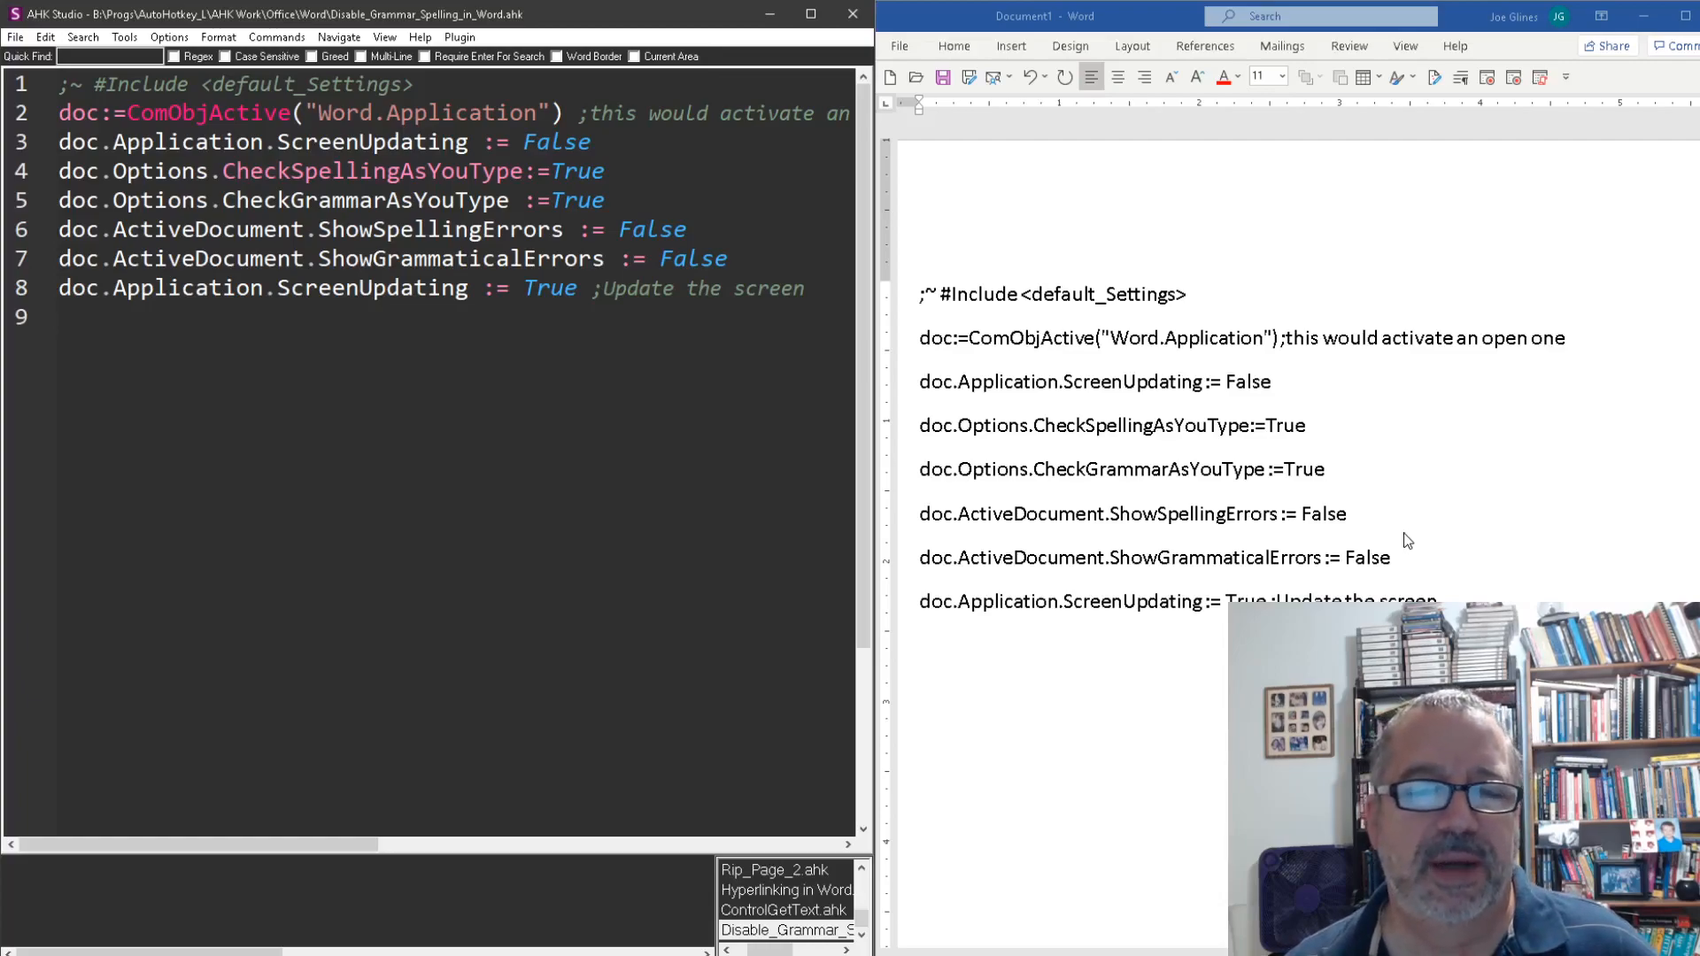
mouse_move(1402, 538)
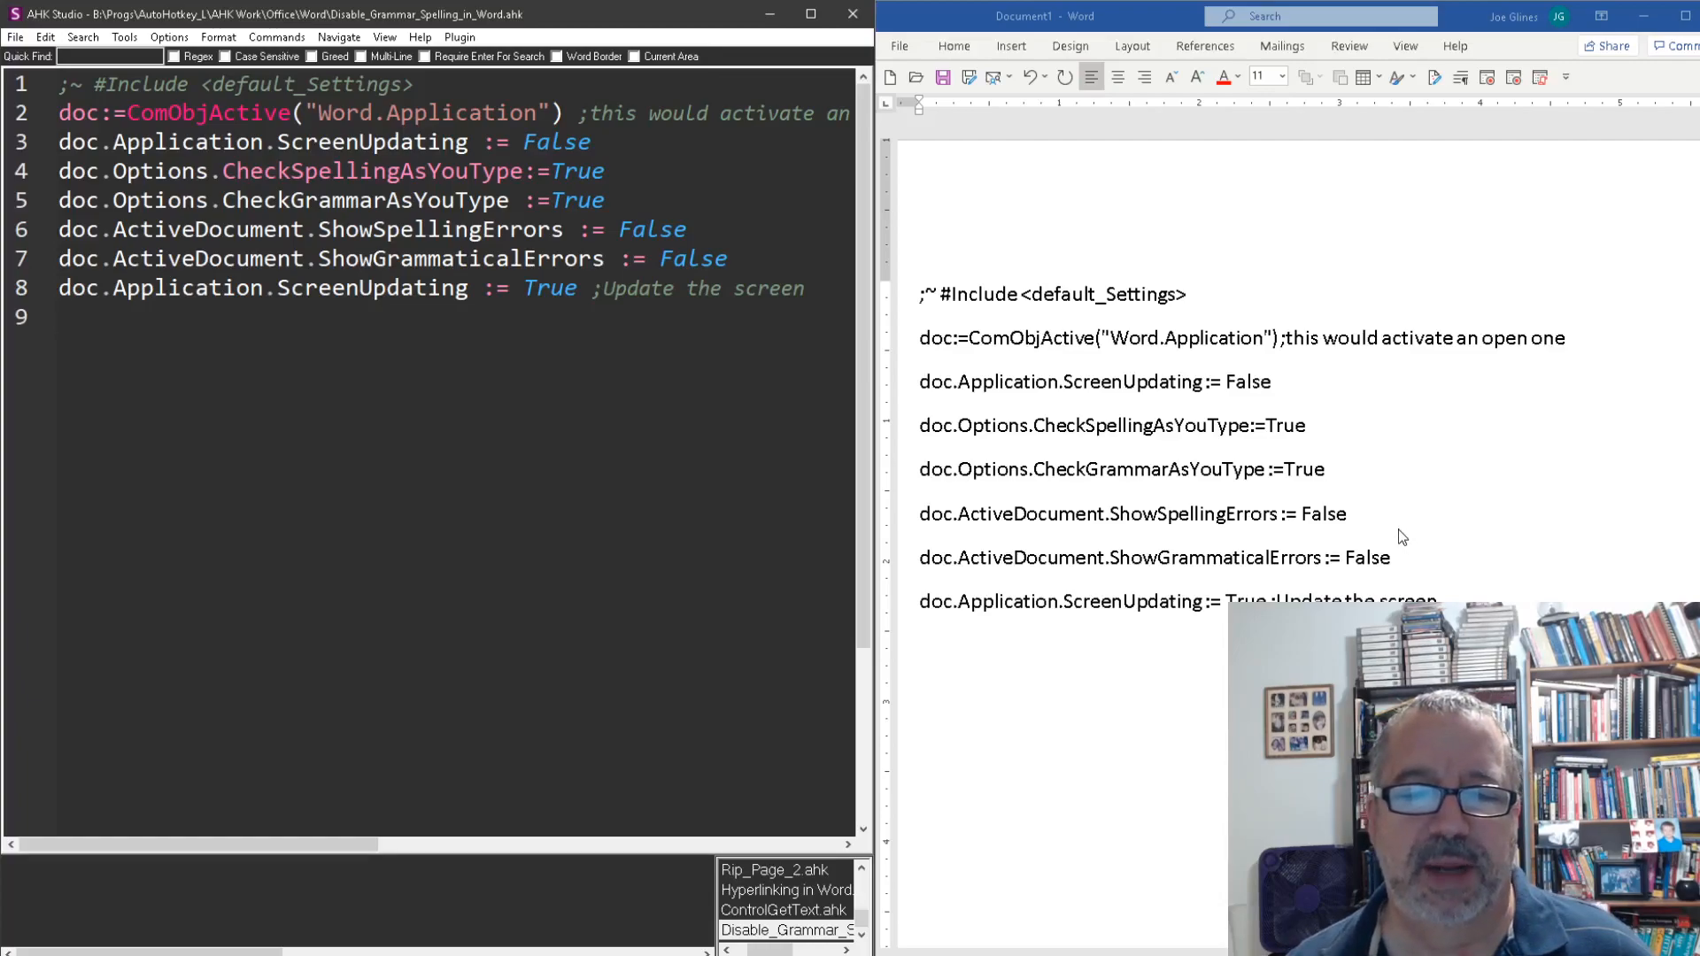
mouse_move(1046, 388)
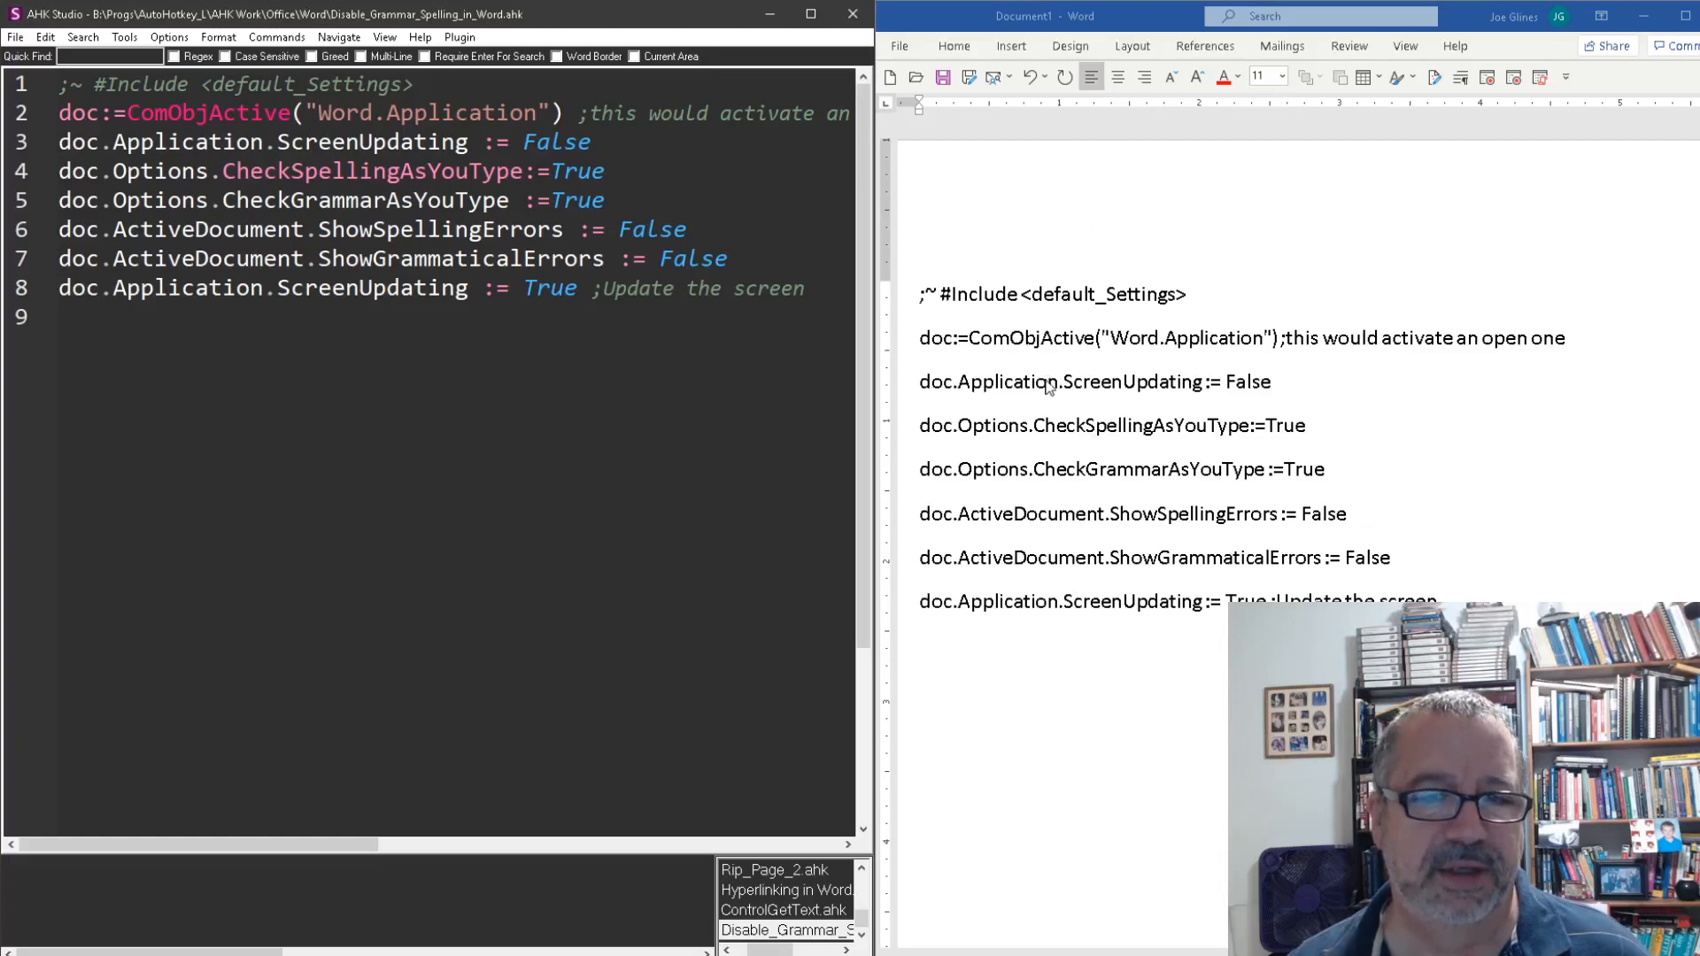
click(66, 316)
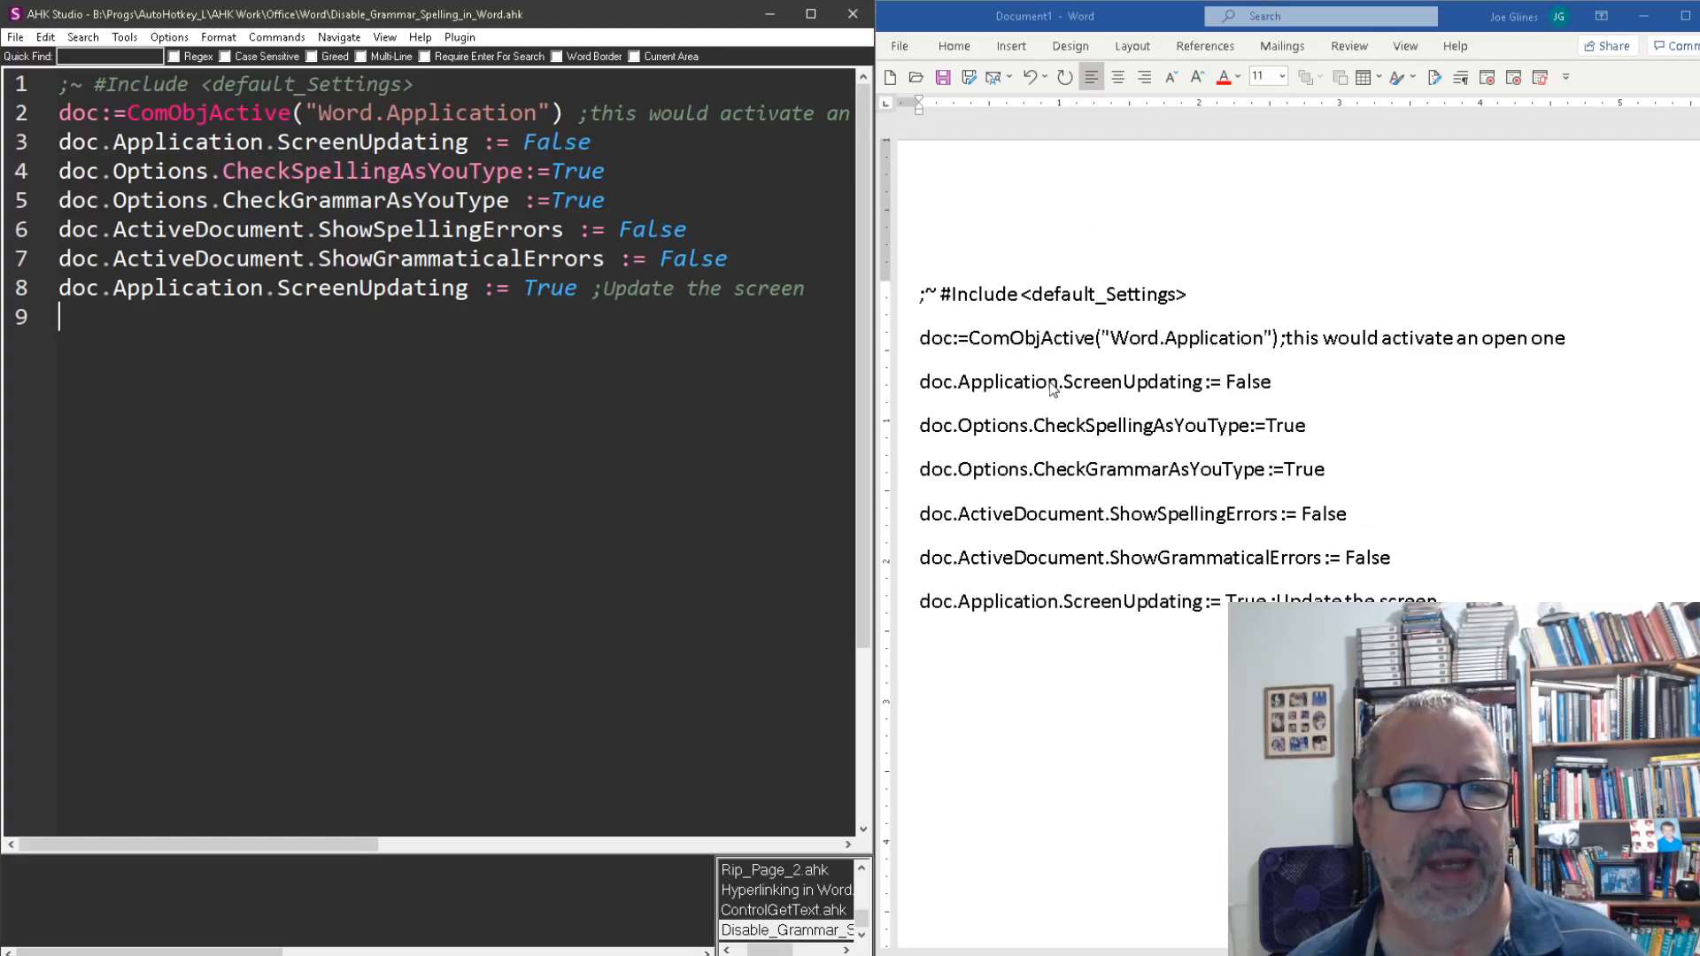
mouse_move(1040, 340)
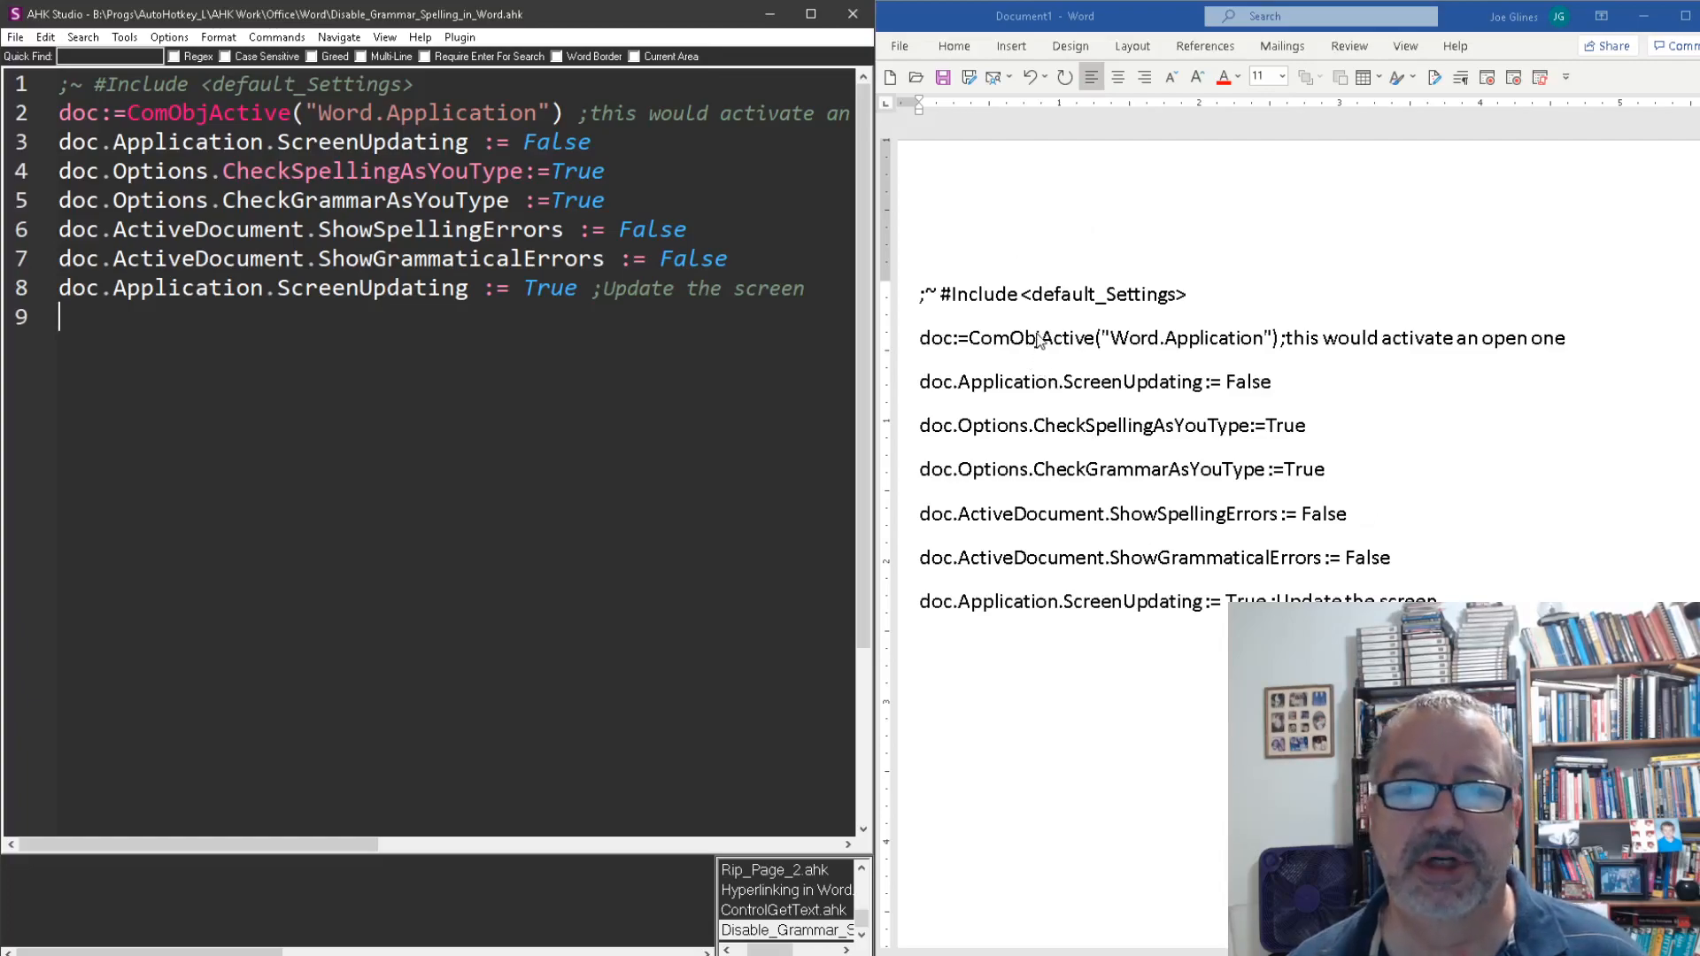